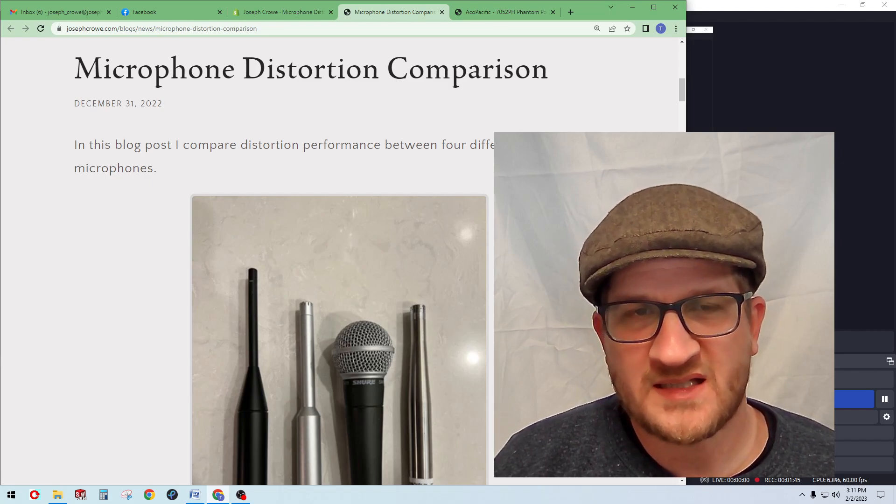
# Scroll down past the intro and four-microphone photo to the Dayton UMM-6 description
pyautogui.scroll(-3)
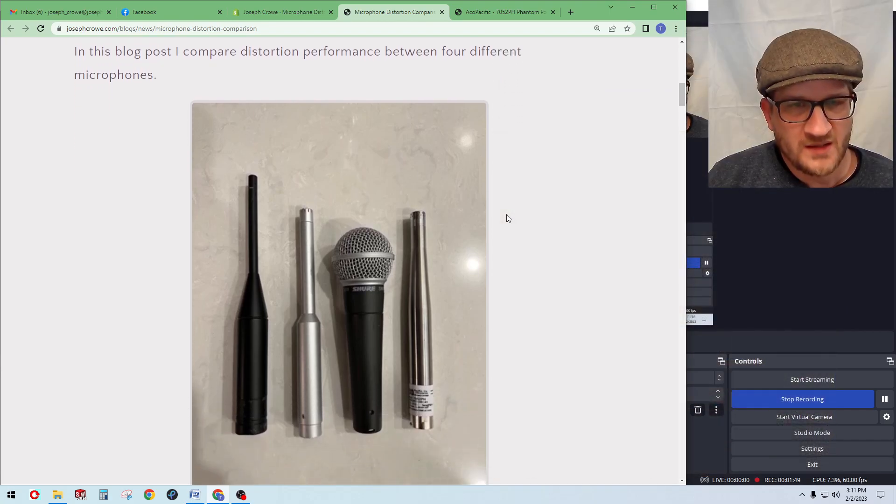
pyautogui.scroll(-3)
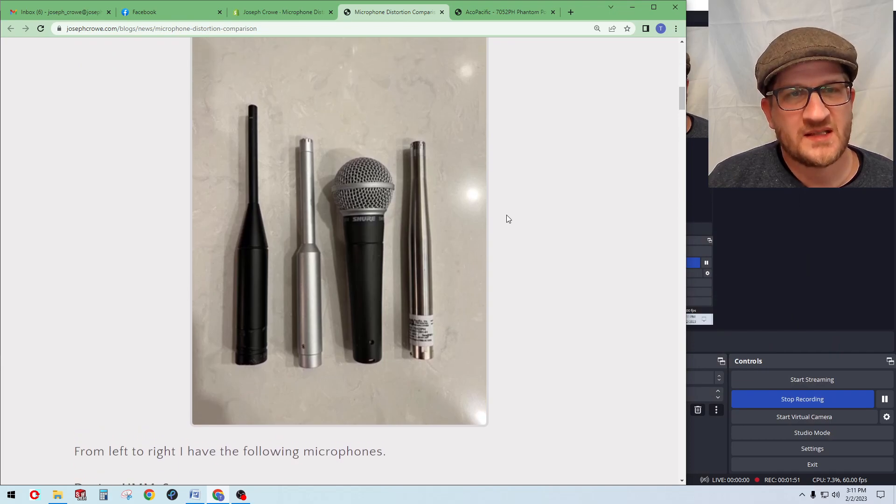
pyautogui.scroll(-3)
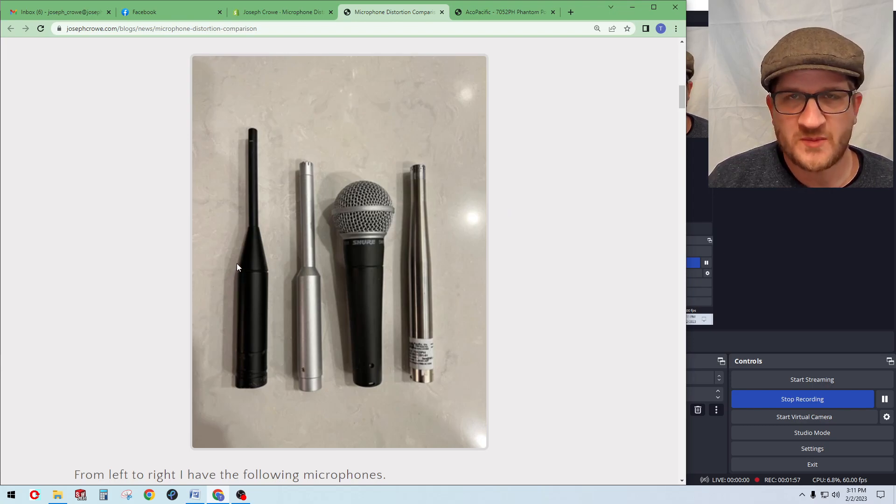
pyautogui.moveTo(254, 338)
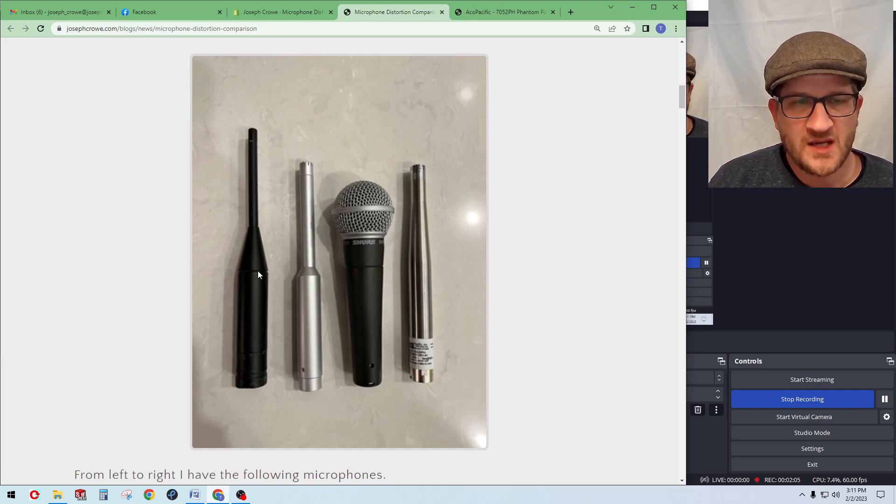
pyautogui.scroll(-3)
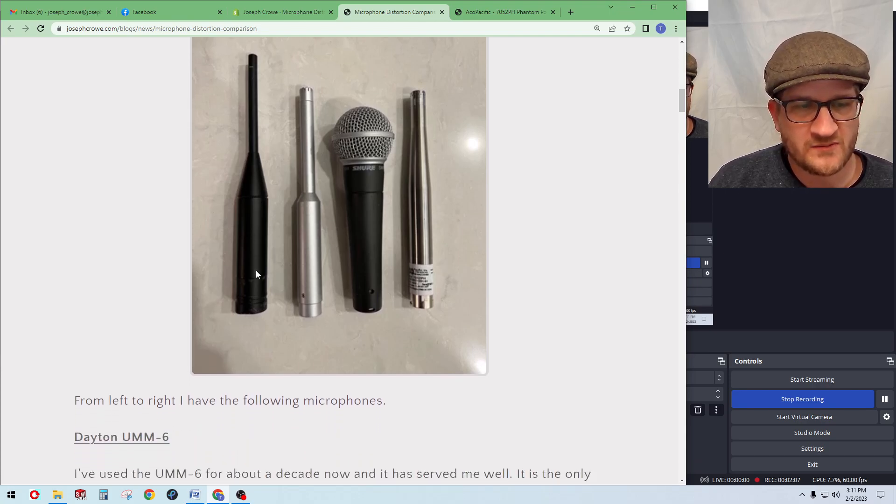
pyautogui.scroll(-3)
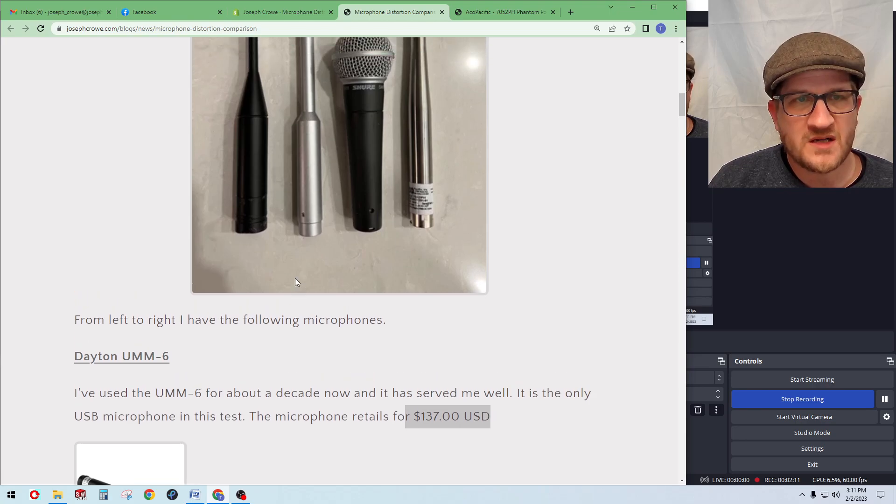
pyautogui.scroll(-3)
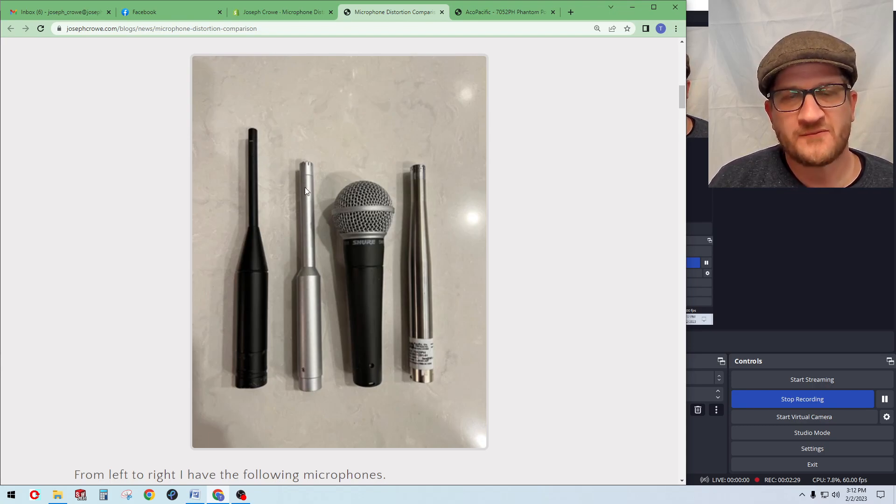
pyautogui.moveTo(305, 290)
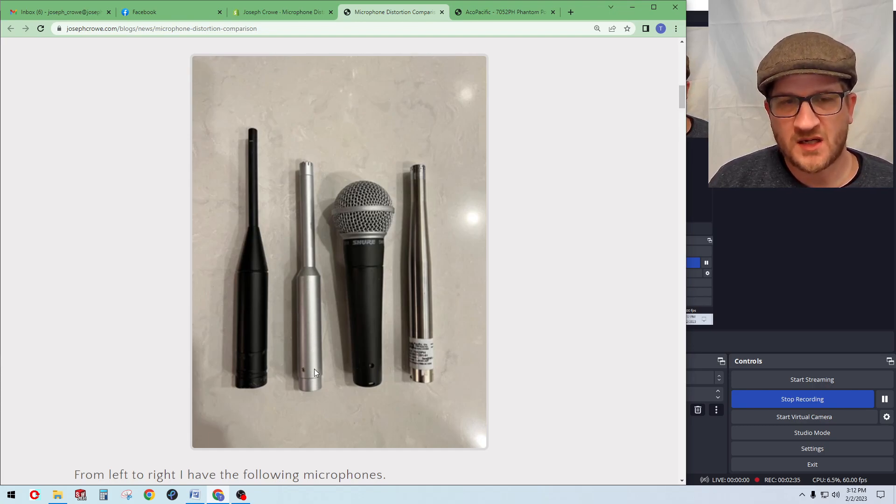
pyautogui.moveTo(323, 329)
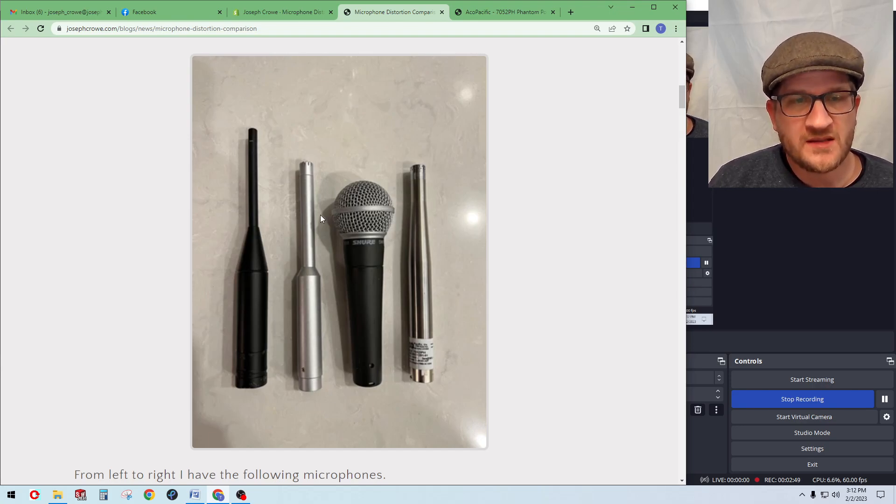
pyautogui.moveTo(307, 189)
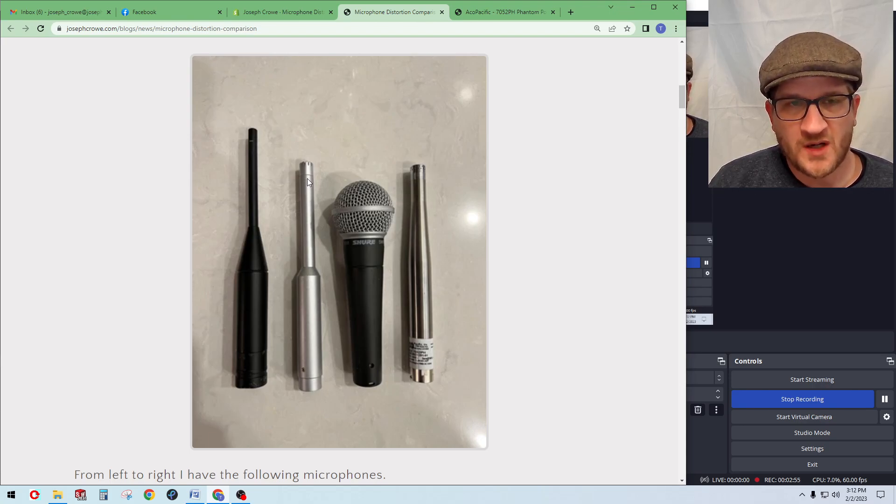
pyautogui.moveTo(313, 310)
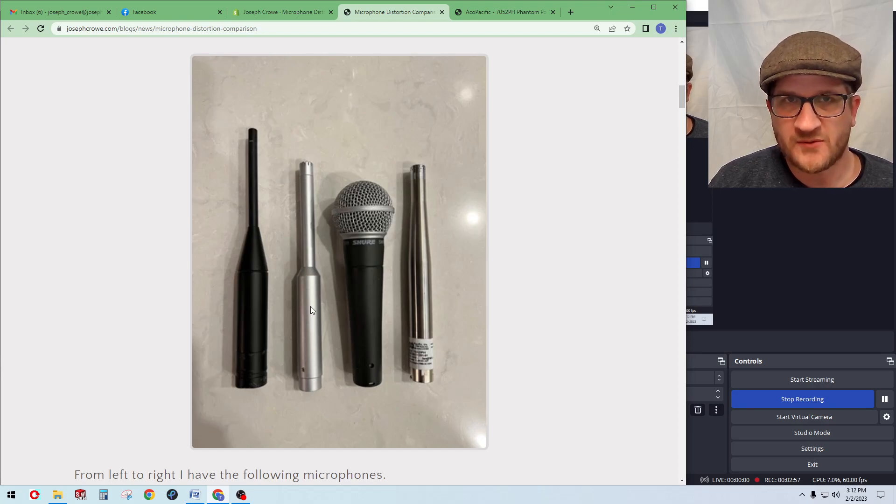
pyautogui.moveTo(306, 197)
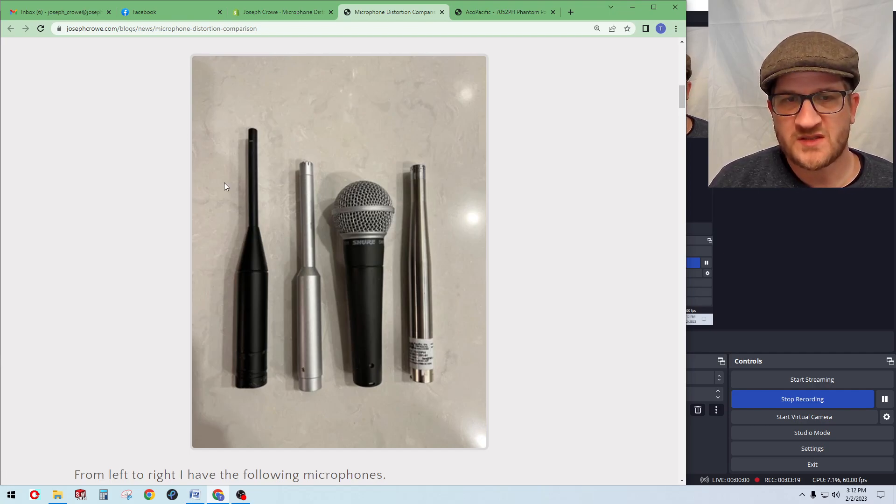
pyautogui.moveTo(428, 267)
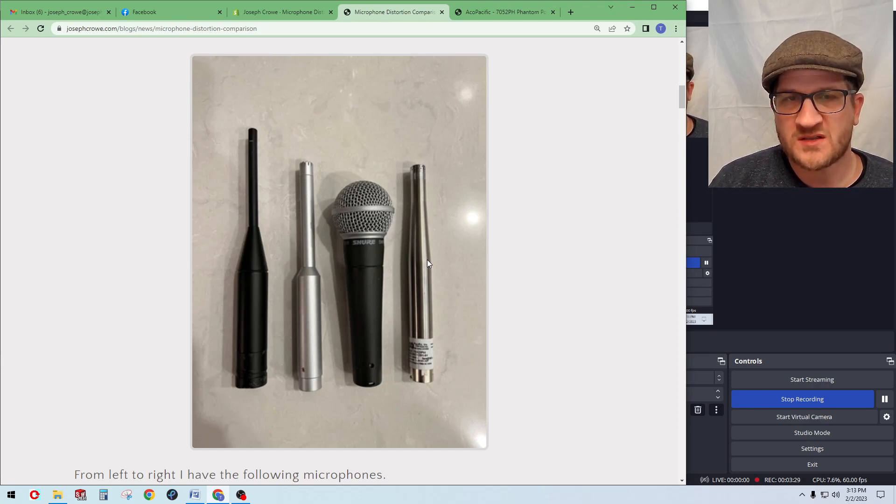
pyautogui.moveTo(413, 177)
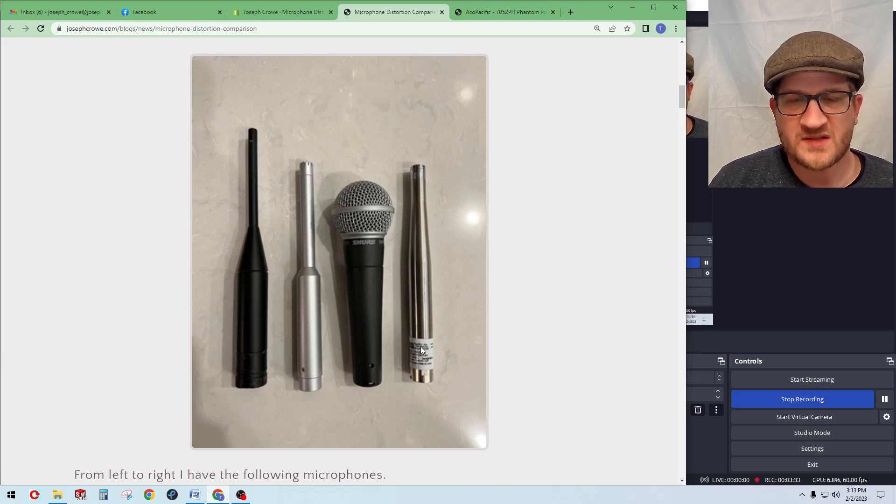
pyautogui.moveTo(436, 299)
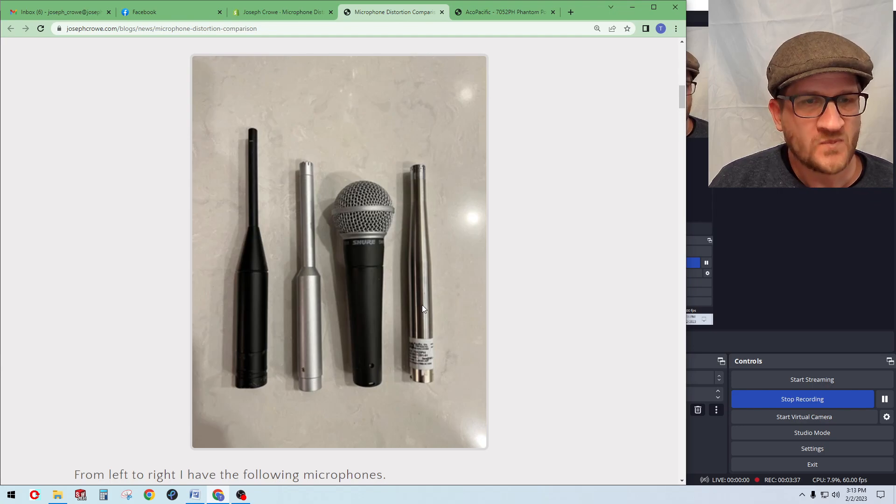
pyautogui.moveTo(420, 299)
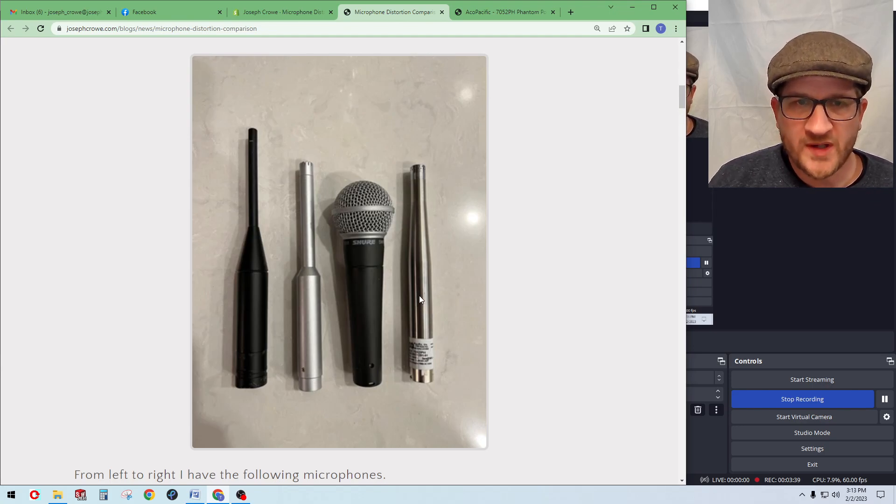
# Scroll down past the ACO Pacific 7052PH section and conclusion to the ribbon tweeter test setup photo
pyautogui.scroll(-3)
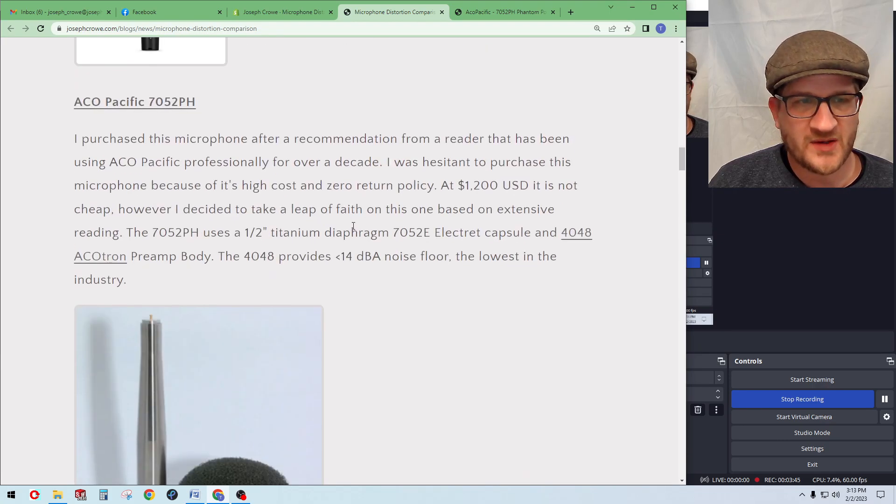
pyautogui.scroll(-3)
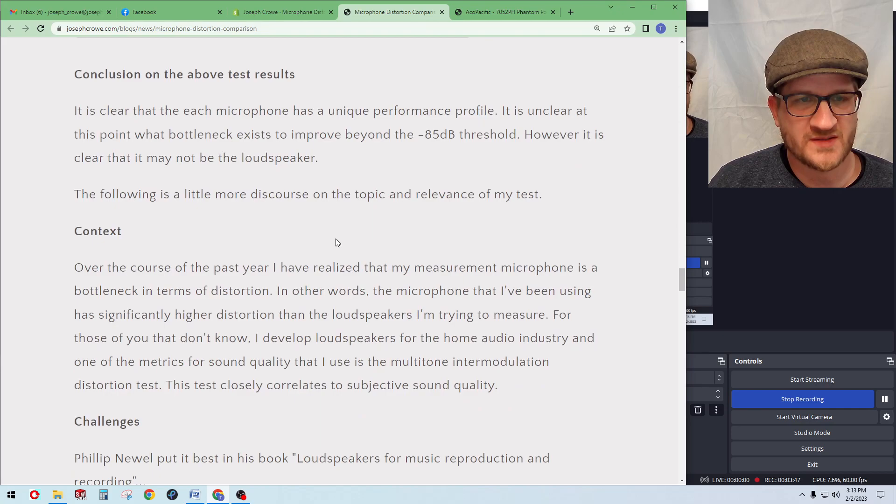
pyautogui.scroll(-3)
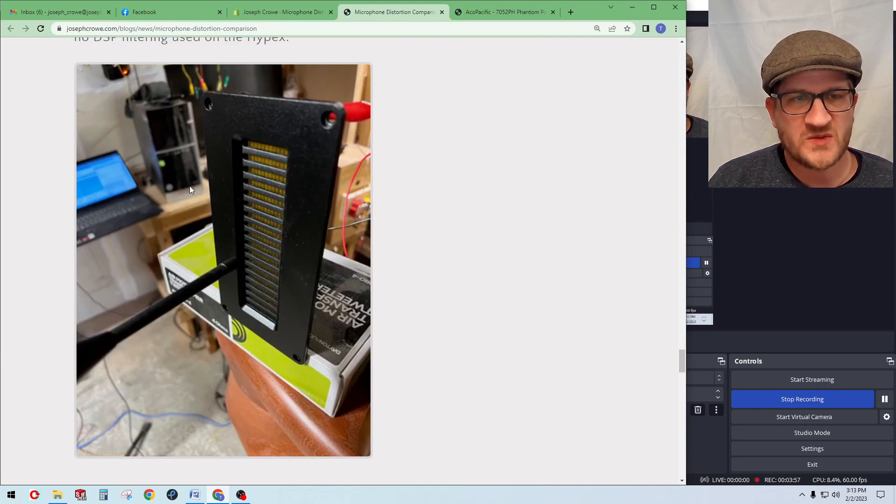
pyautogui.moveTo(193, 248)
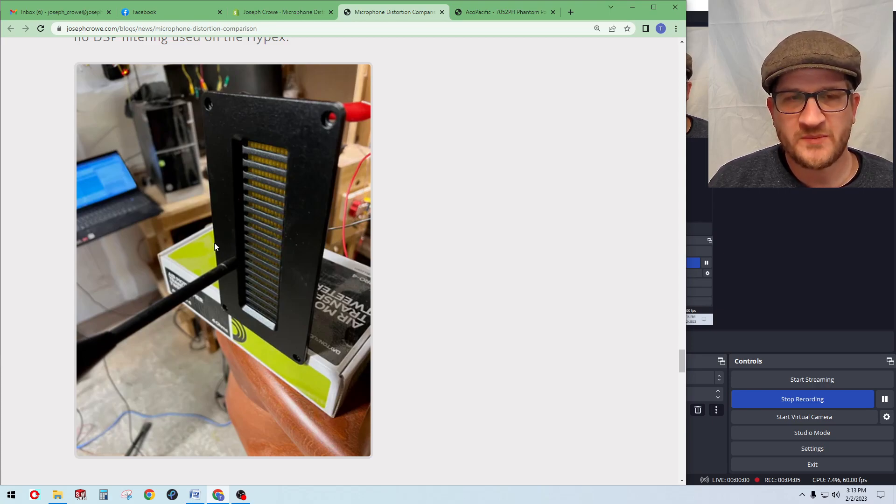
pyautogui.moveTo(97, 170)
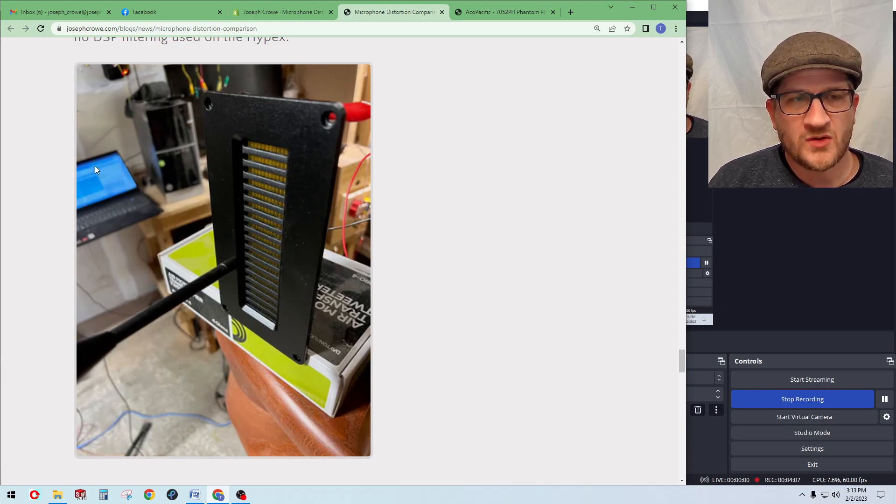
pyautogui.moveTo(104, 200)
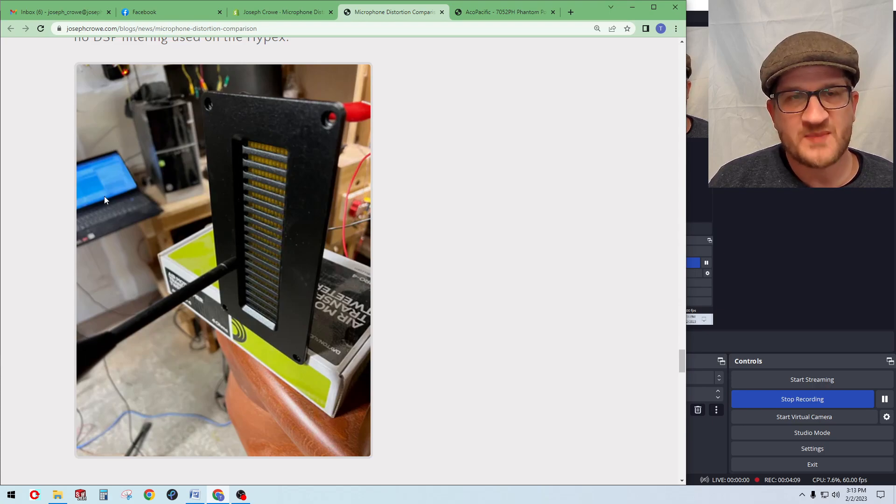
pyautogui.moveTo(143, 319)
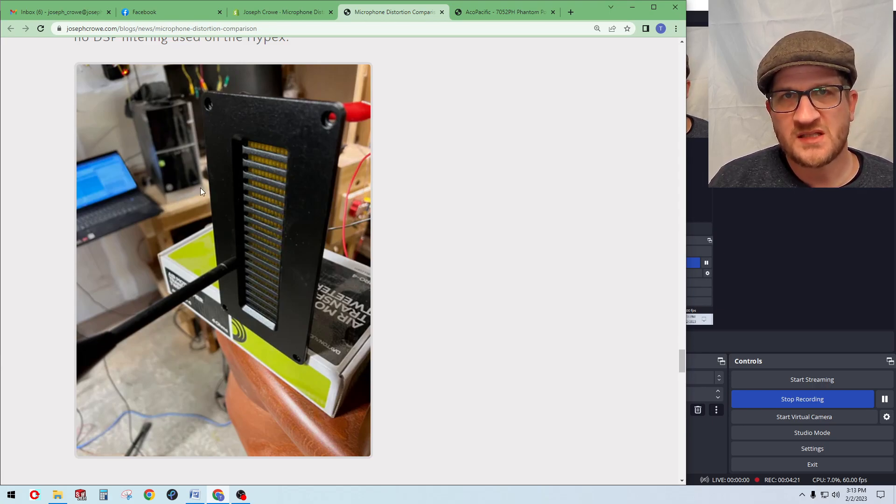
pyautogui.moveTo(216, 215)
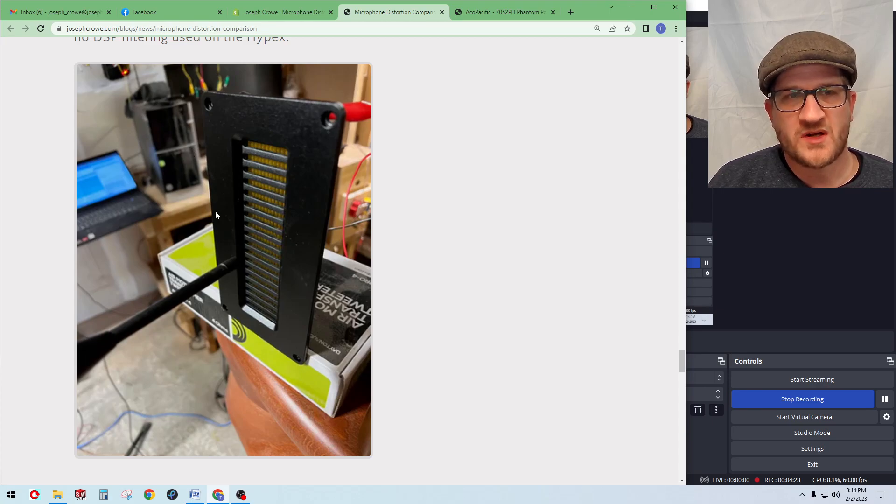
pyautogui.moveTo(176, 204)
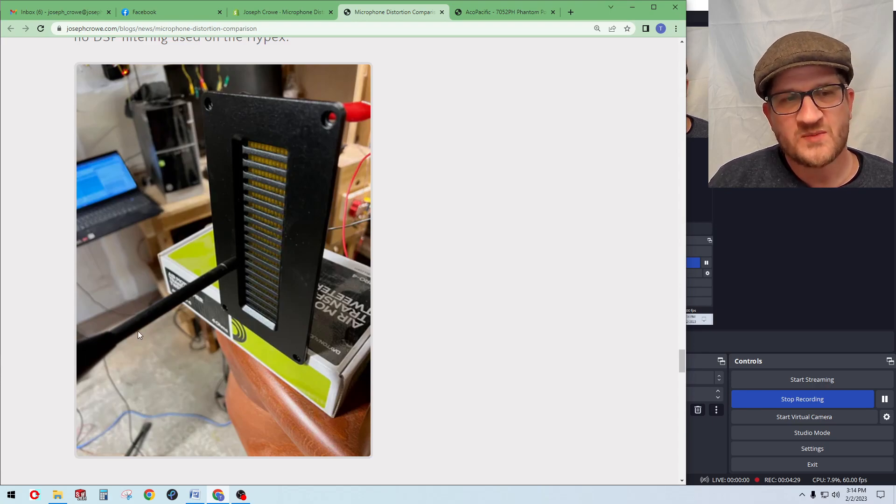
pyautogui.moveTo(148, 325)
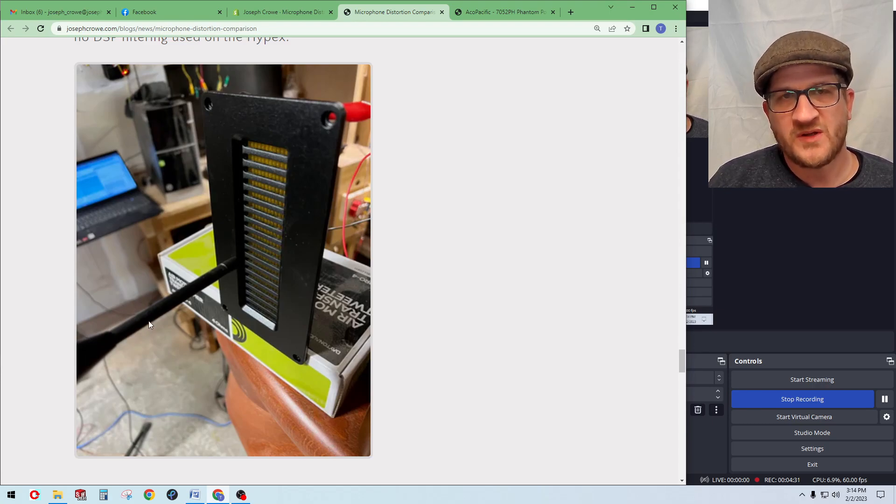
pyautogui.moveTo(145, 319)
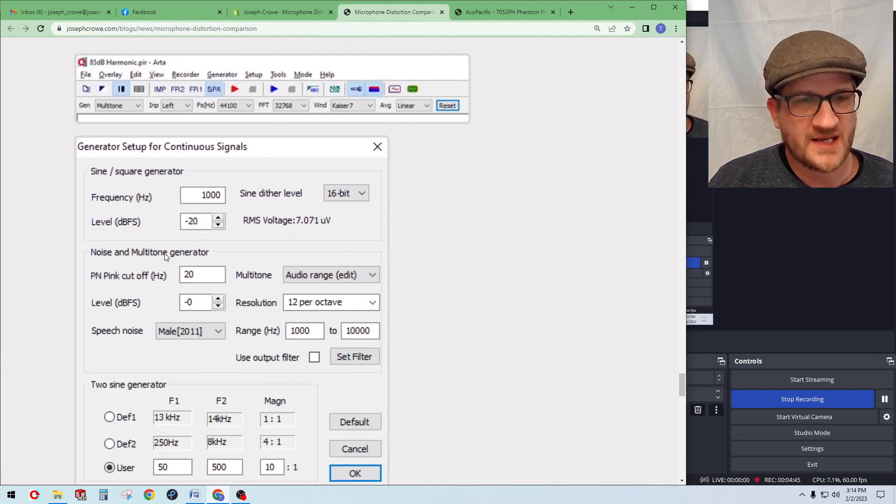
# Scroll to the Context and Challenges sections quoting Phillip Newel on intermodulation distortion
pyautogui.scroll(-3)
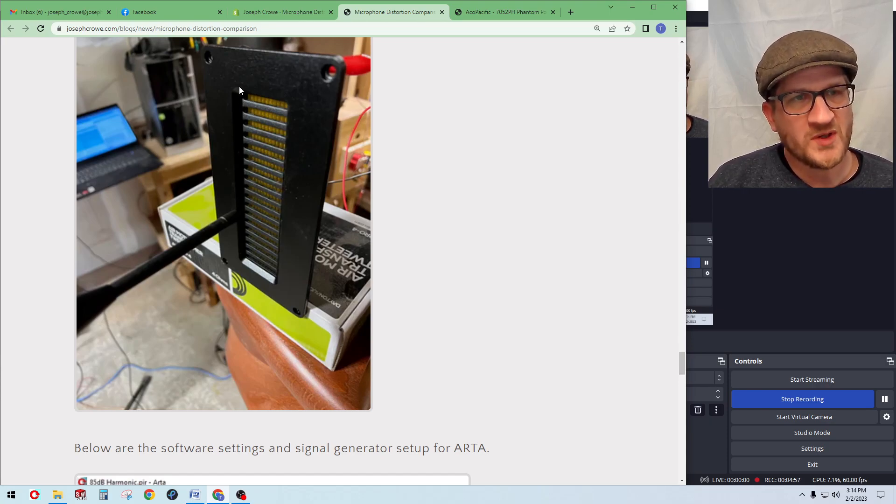
pyautogui.moveTo(286, 177)
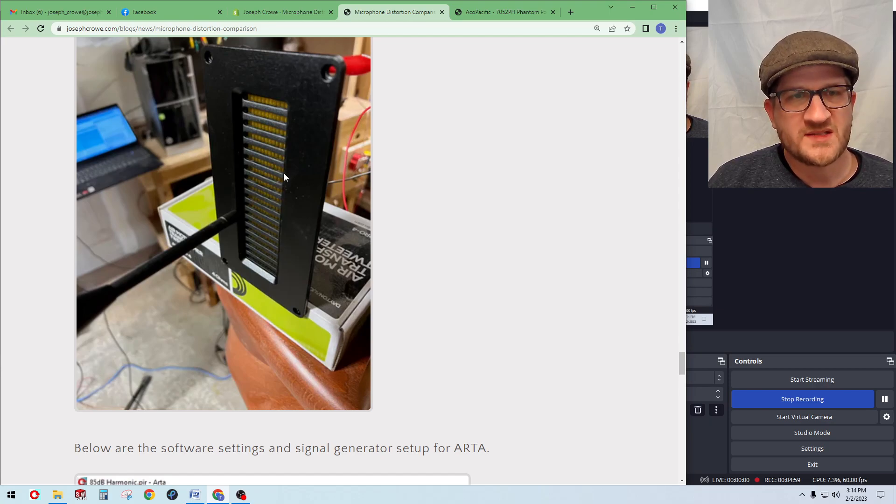
pyautogui.moveTo(296, 170)
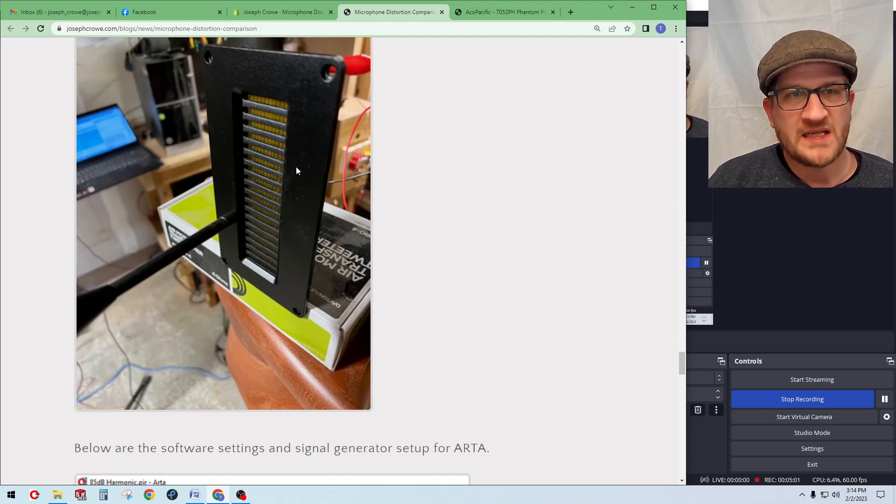
pyautogui.moveTo(233, 221)
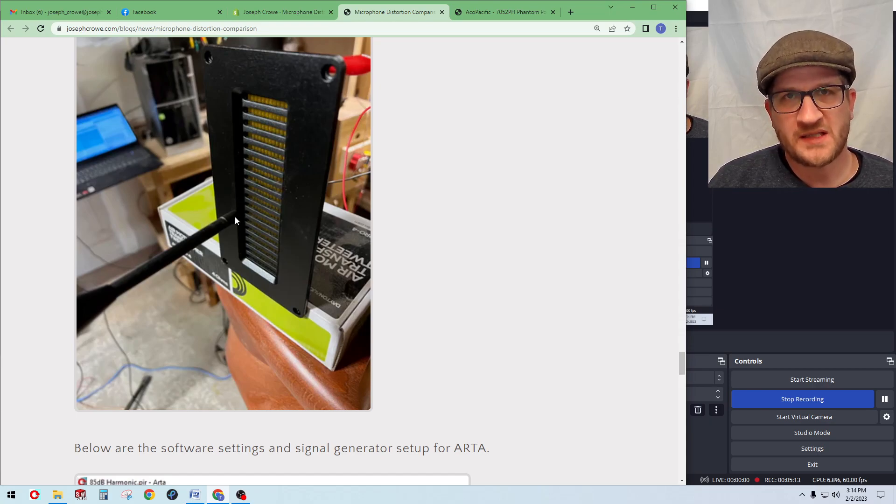
pyautogui.moveTo(208, 166)
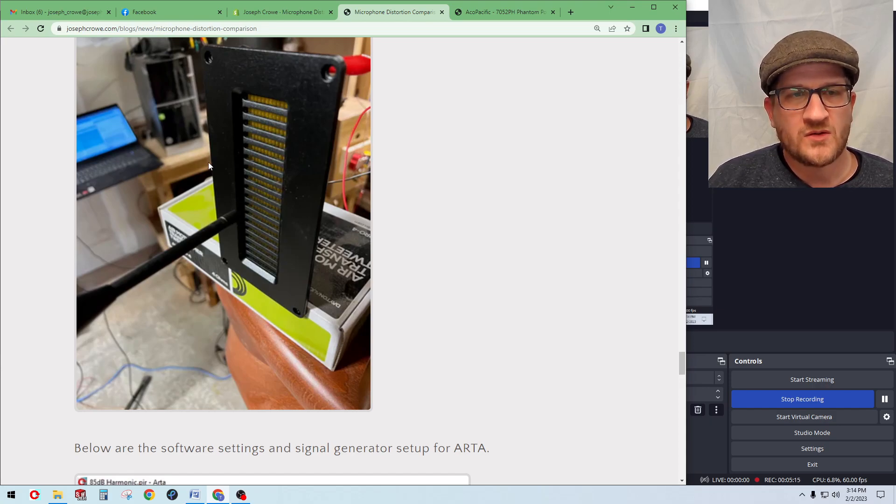
pyautogui.moveTo(205, 186)
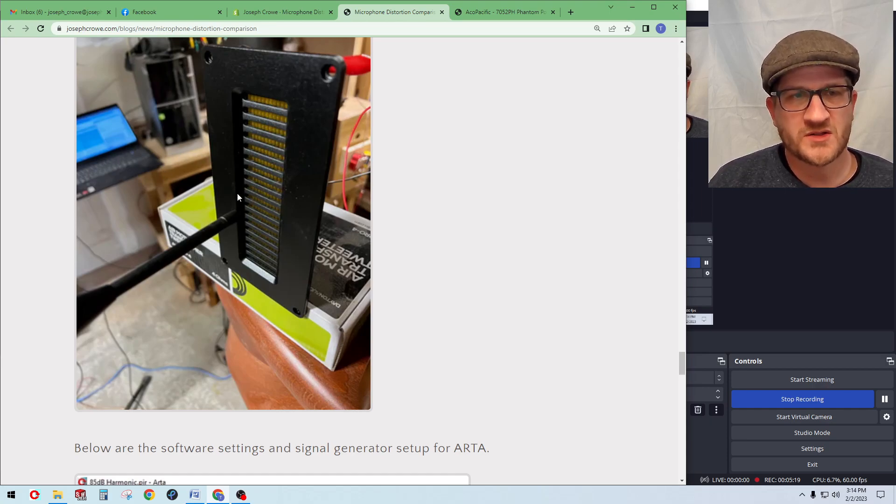
pyautogui.scroll(-3)
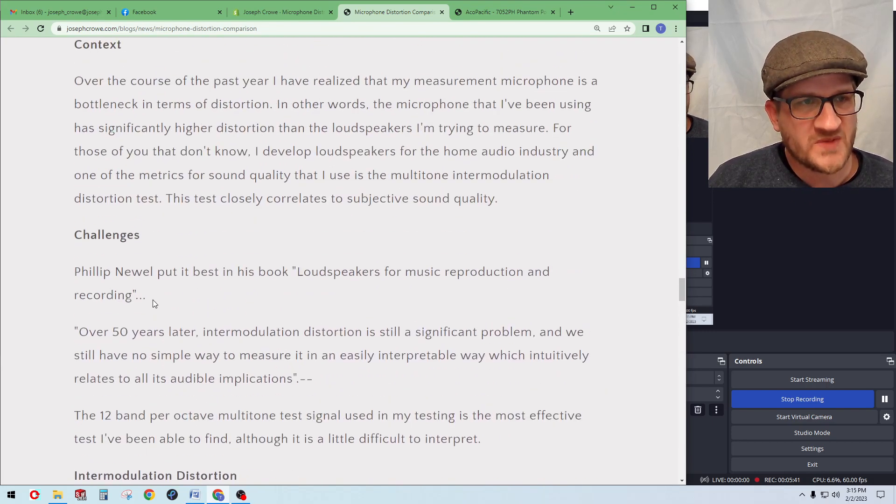
# Scroll to the Dayton UMM-6 spectrum chart and highlight the 0.10% distortion figure
pyautogui.scroll(-3)
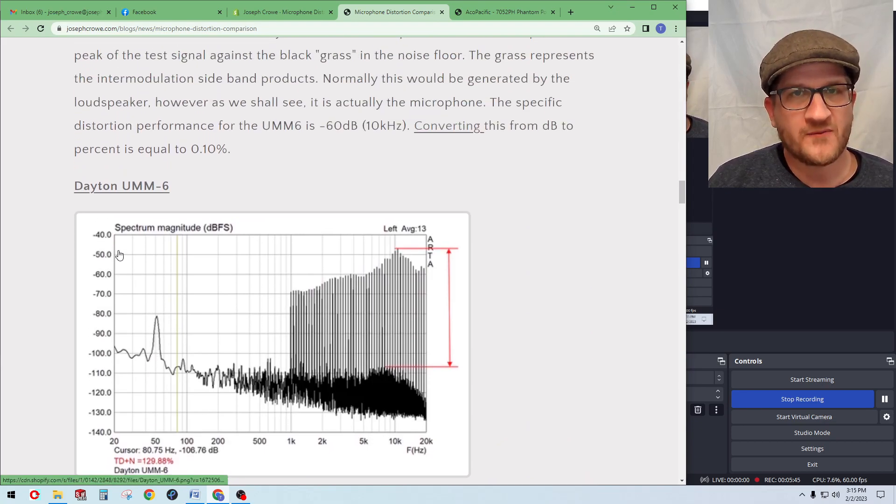
pyautogui.moveTo(67, 136)
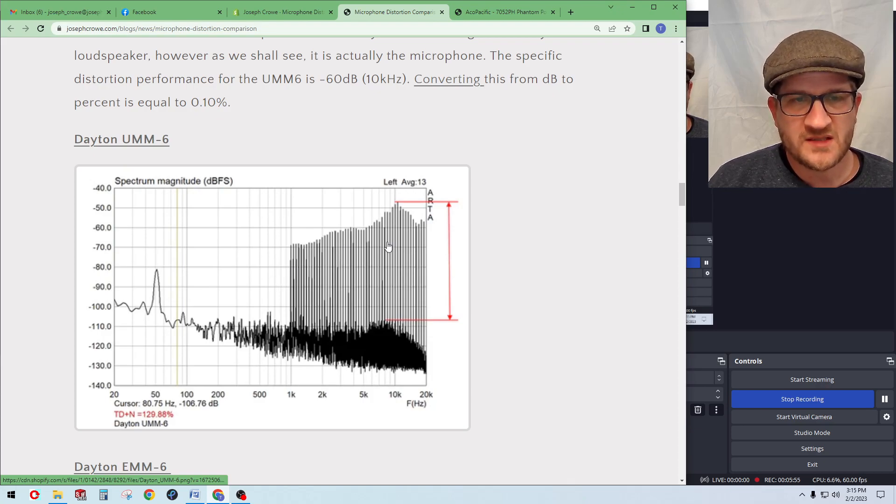
pyautogui.moveTo(413, 234)
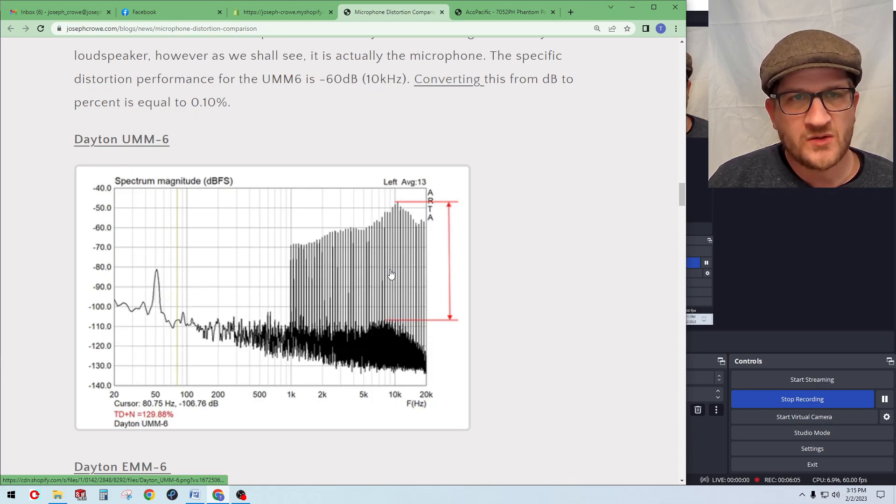
pyautogui.moveTo(422, 215)
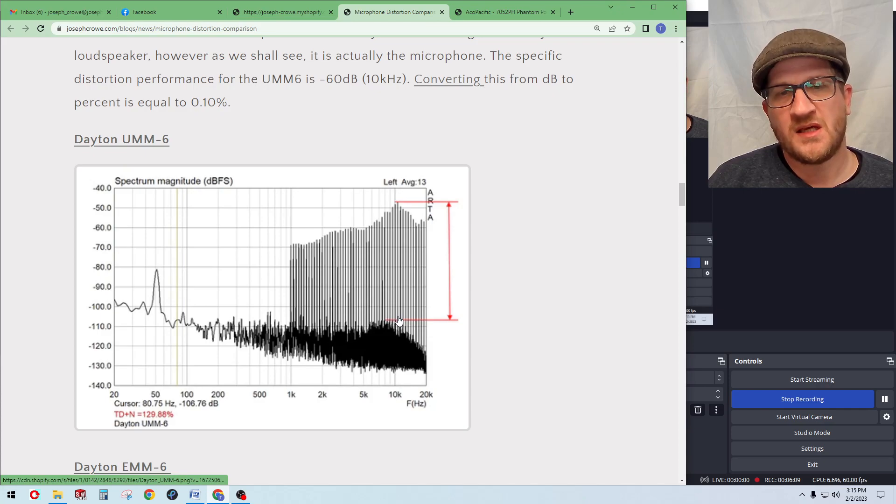
pyautogui.moveTo(399, 208)
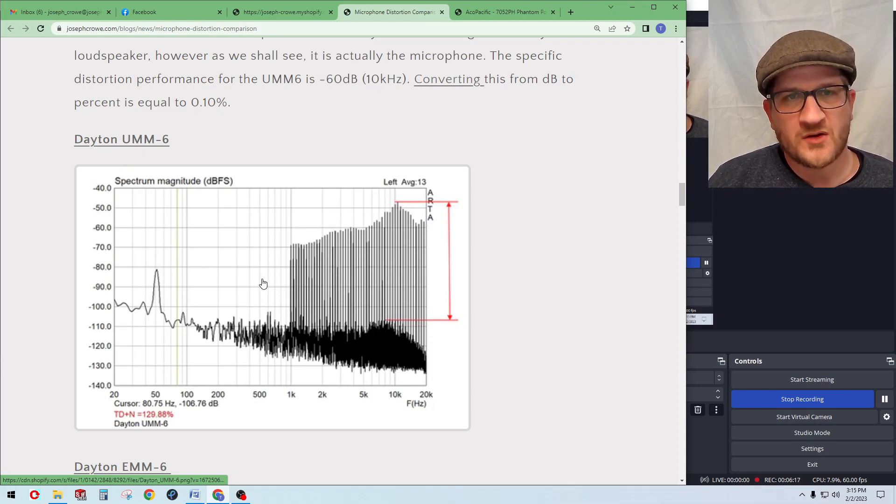
pyautogui.moveTo(312, 296)
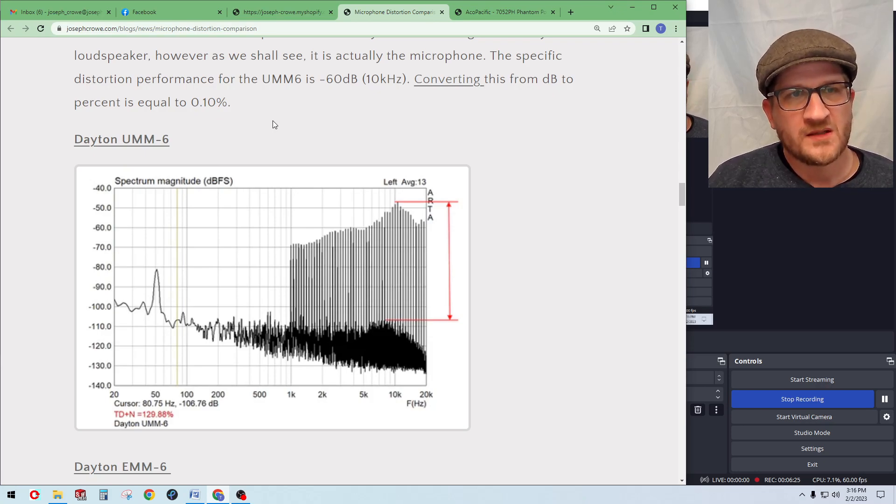
pyautogui.doubleClick(197, 102)
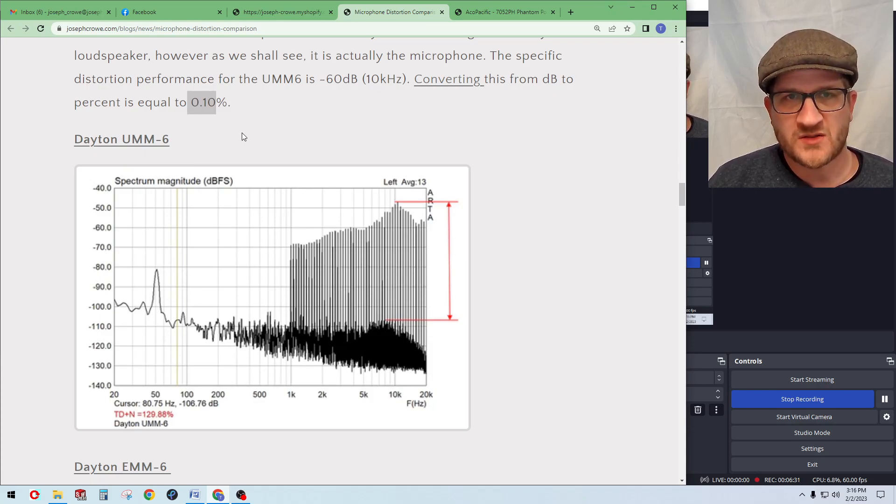
pyautogui.moveTo(143, 139)
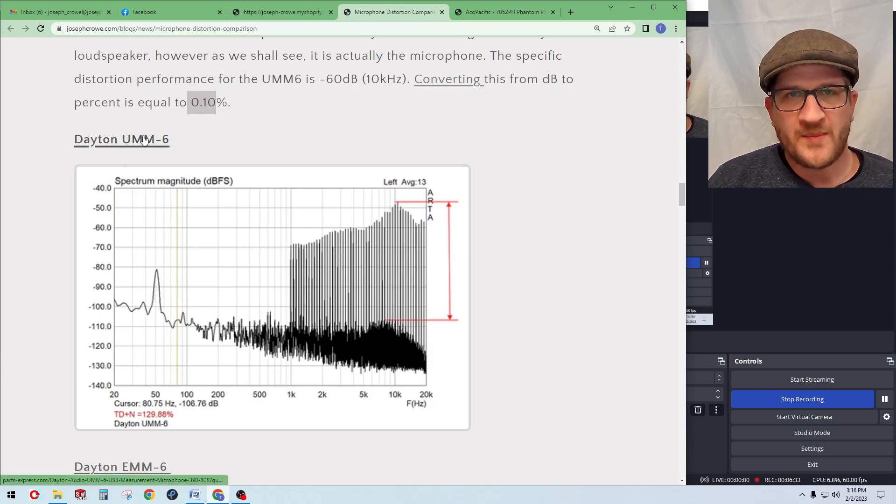
# Scroll to the Dayton EMM-6 section and highlight the -50dB at 20kHz figure
pyautogui.scroll(-3)
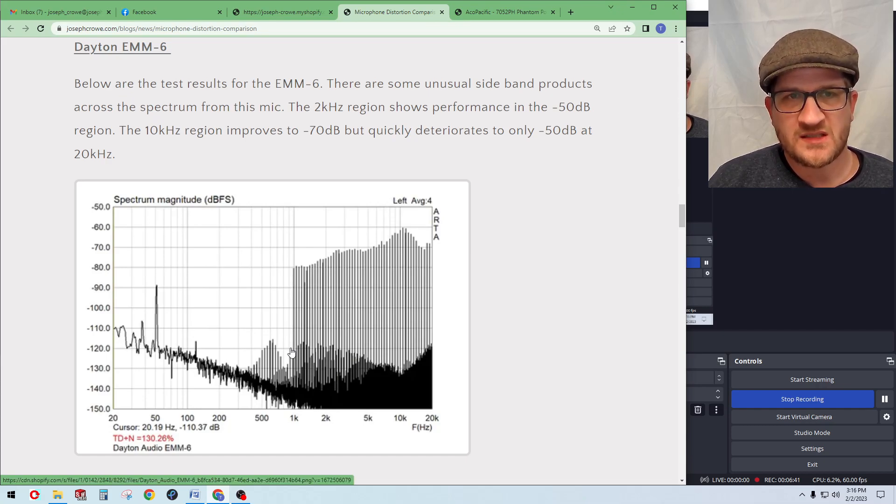
pyautogui.moveTo(342, 365)
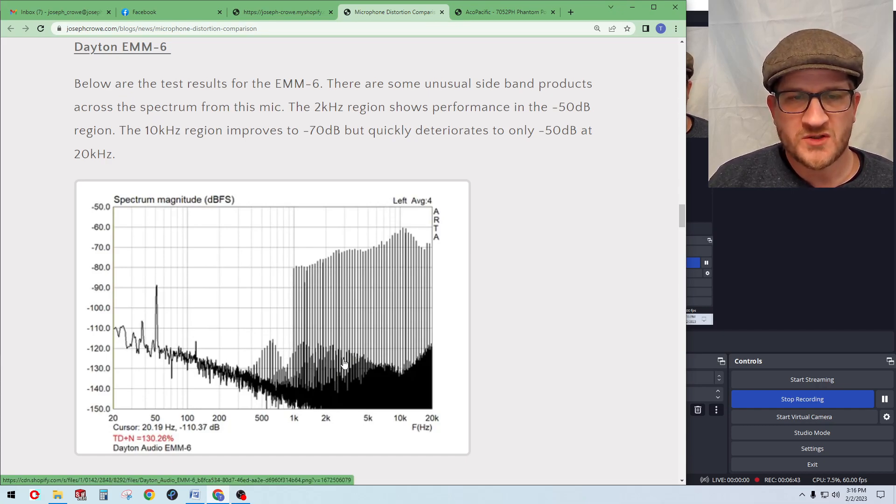
pyautogui.moveTo(420, 352)
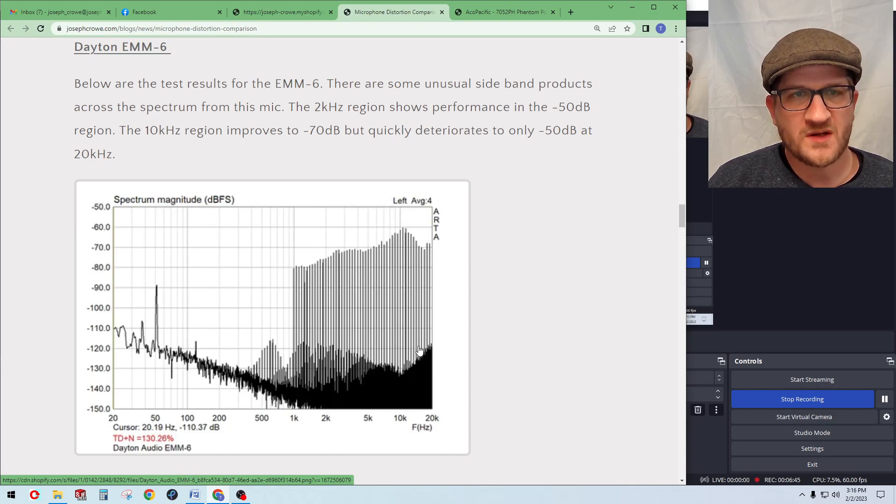
pyautogui.moveTo(220, 267)
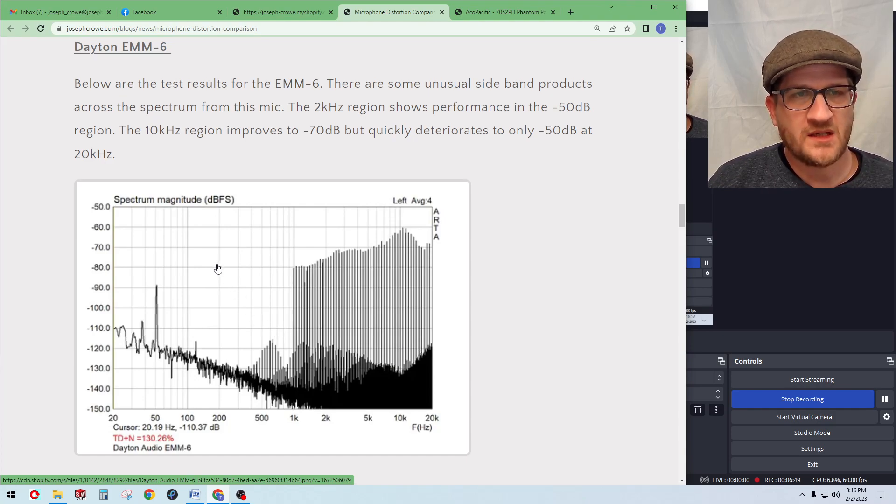
pyautogui.moveTo(221, 269)
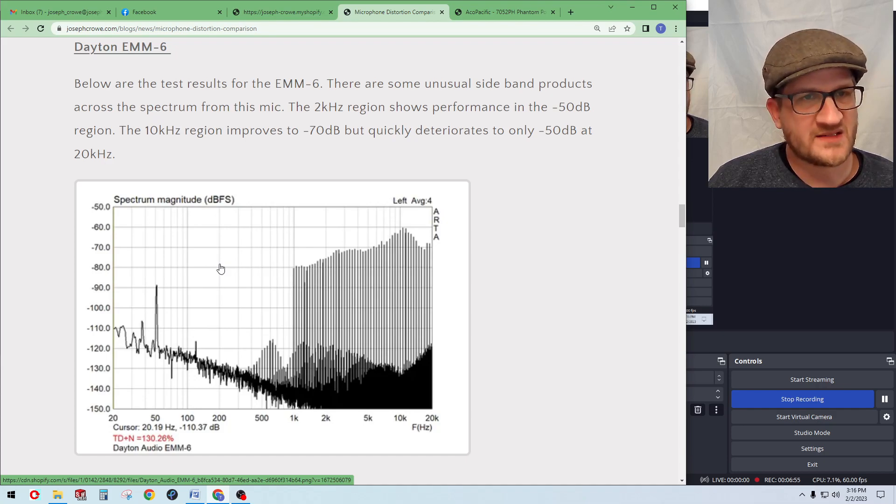
pyautogui.moveTo(337, 360)
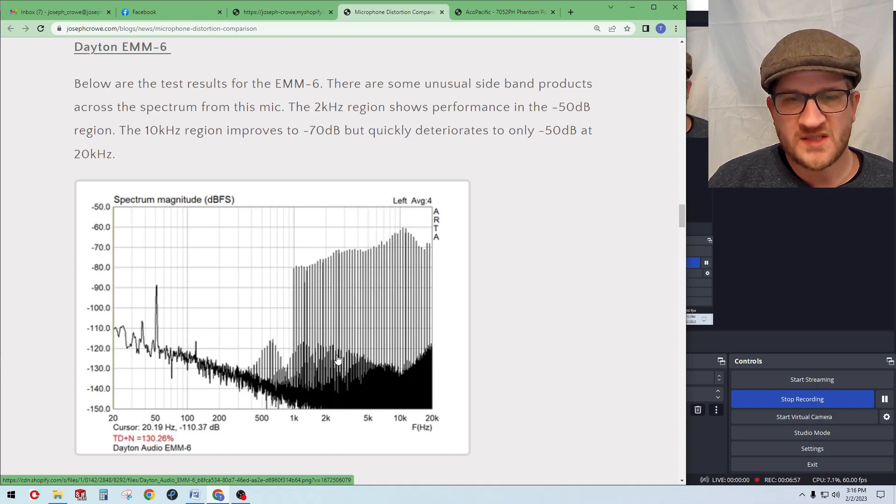
pyautogui.moveTo(406, 288)
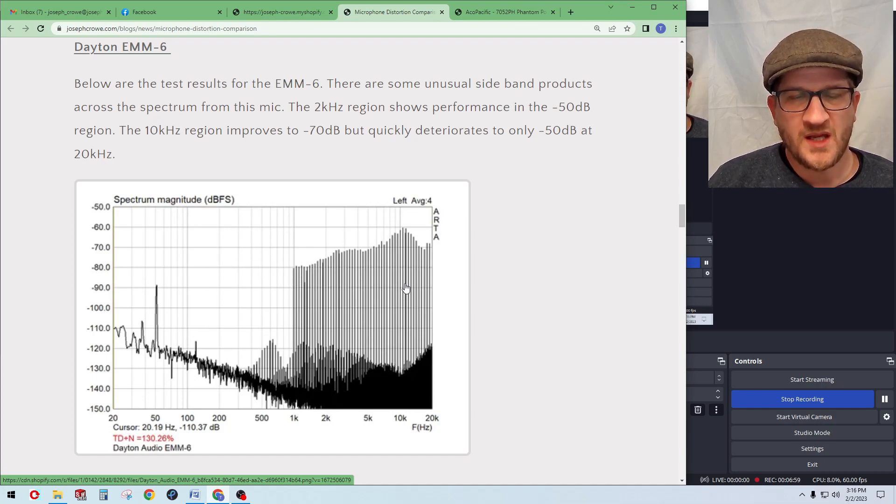
pyautogui.moveTo(403, 380)
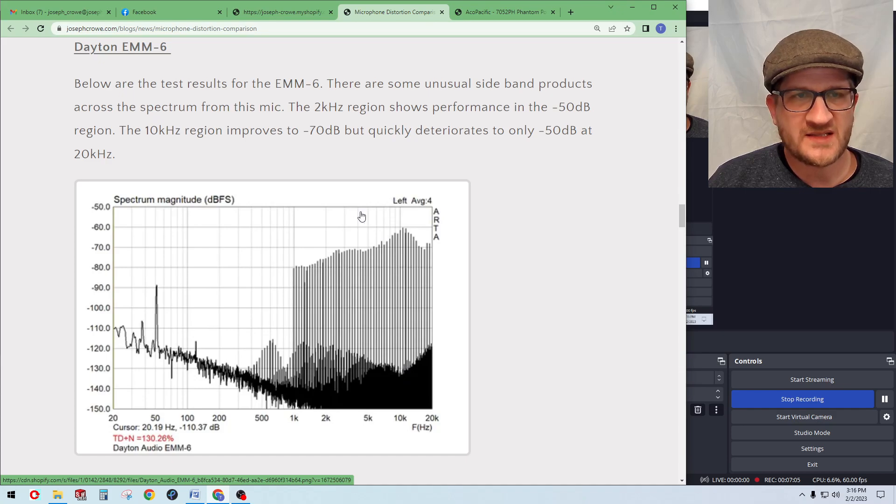
pyautogui.doubleClick(321, 129)
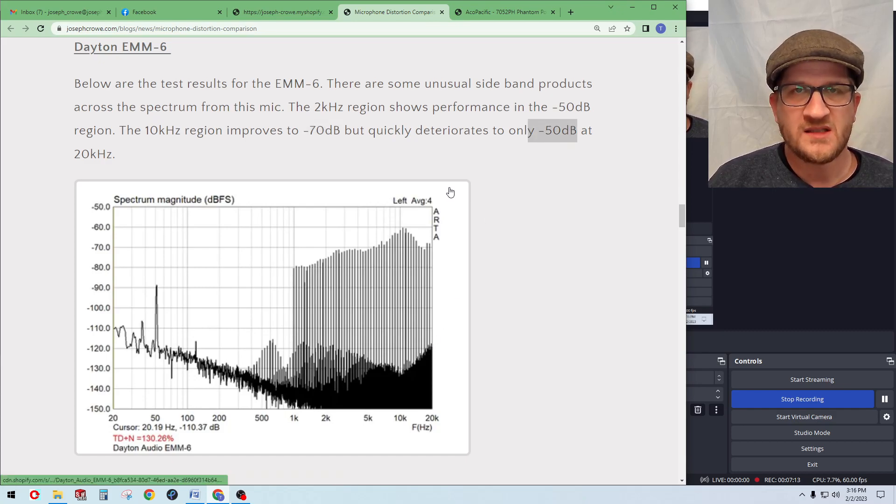
pyautogui.moveTo(391, 290)
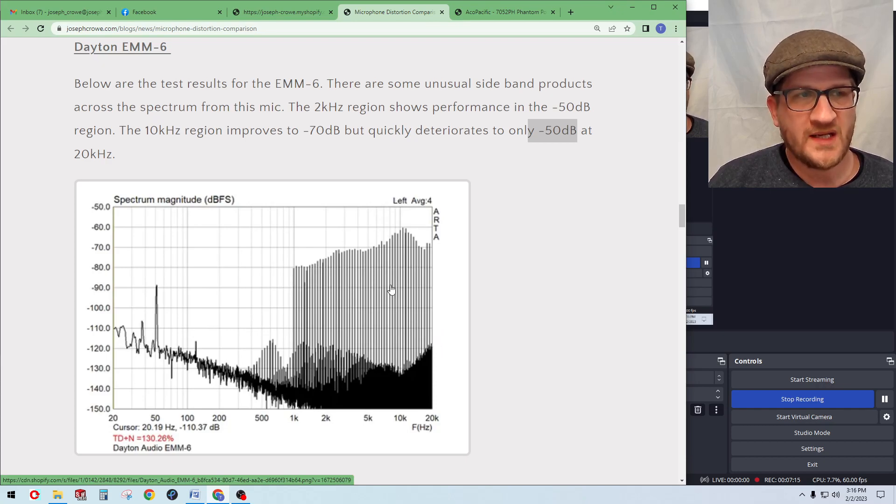
pyautogui.moveTo(256, 310)
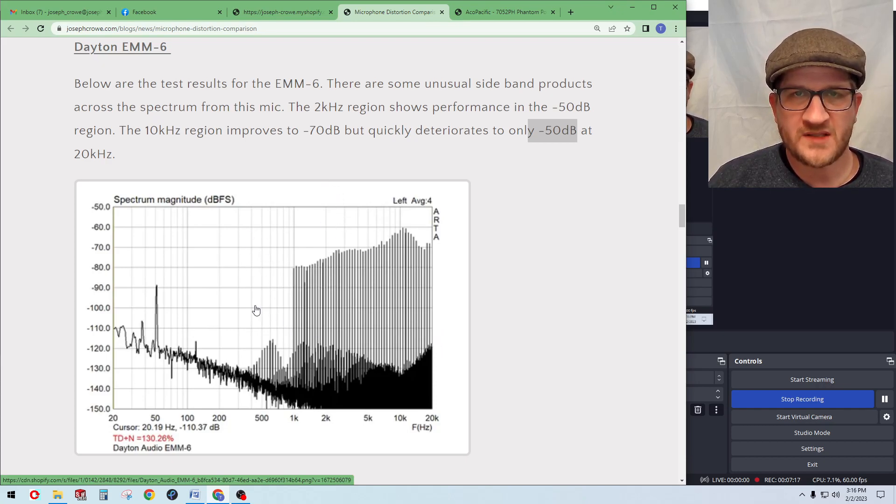
pyautogui.moveTo(384, 264)
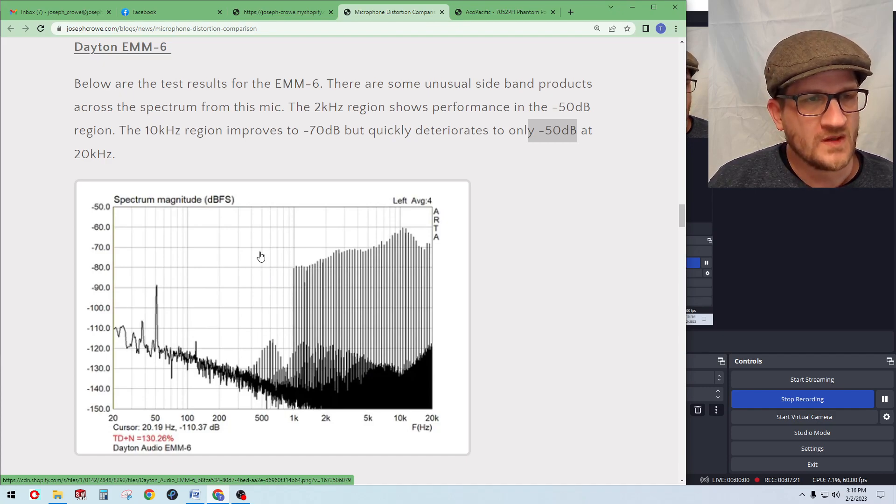
# Scroll to the Shure SM58 section and highlight its consistent -80dB distortion figure
pyautogui.scroll(-3)
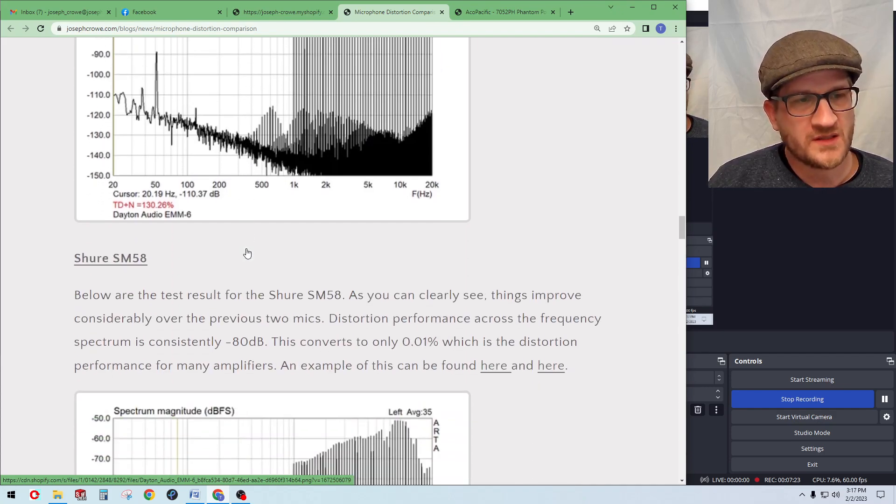
pyautogui.scroll(-3)
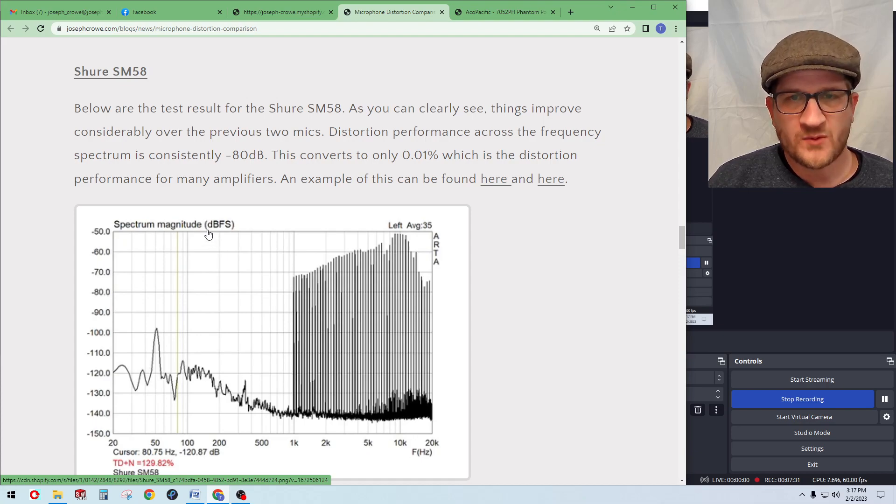
pyautogui.moveTo(189, 234)
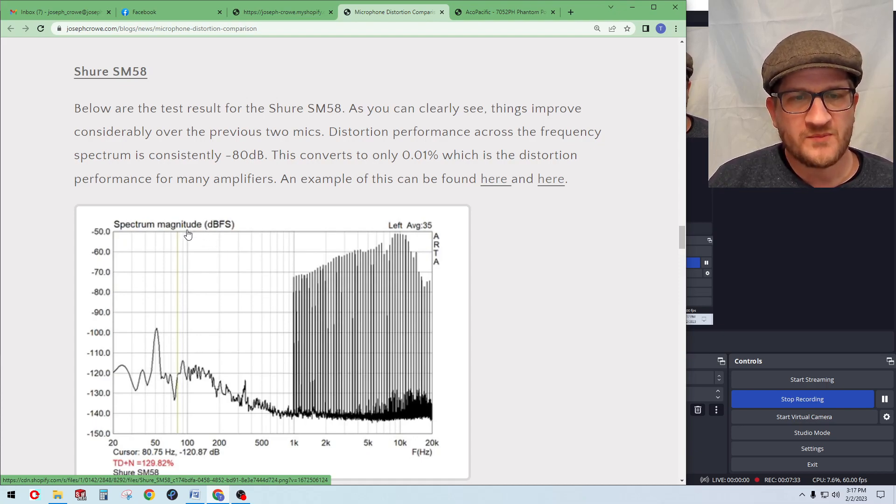
pyautogui.moveTo(319, 353)
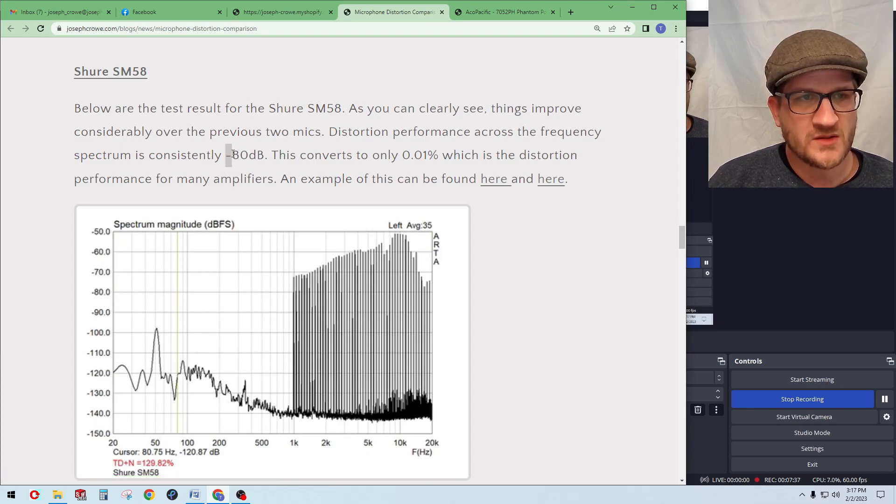
pyautogui.doubleClick(247, 155)
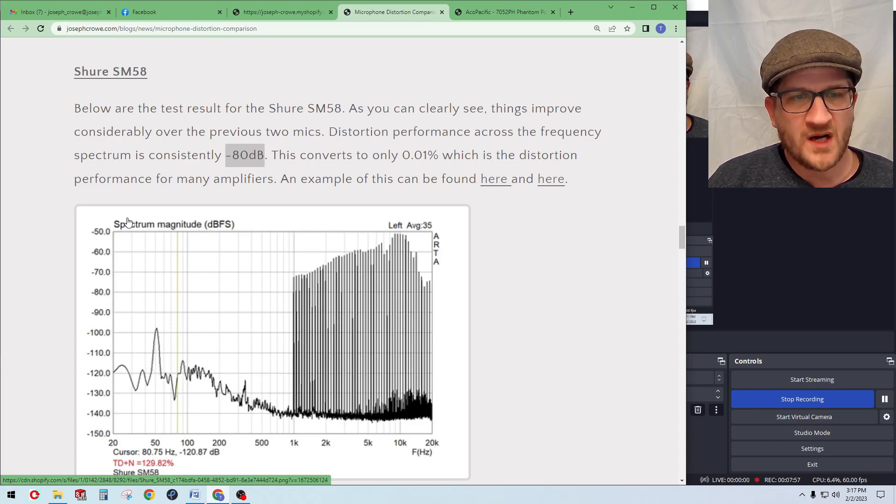
pyautogui.scroll(-3)
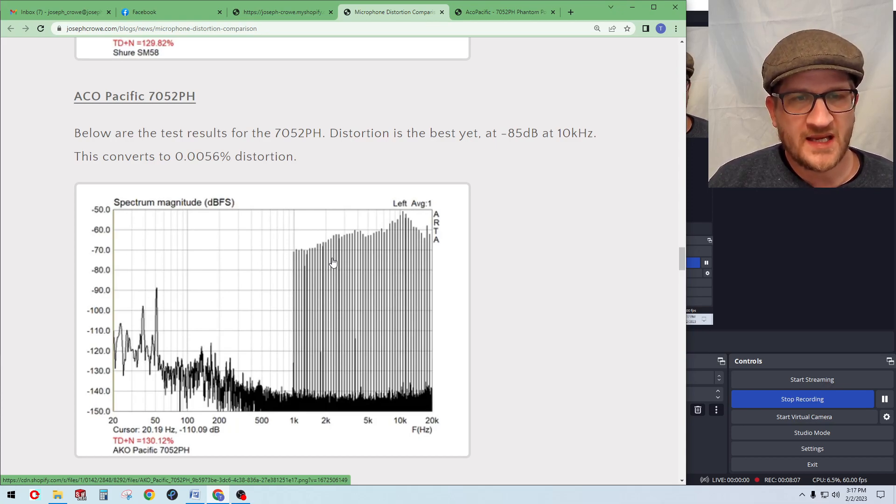
pyautogui.moveTo(502, 136)
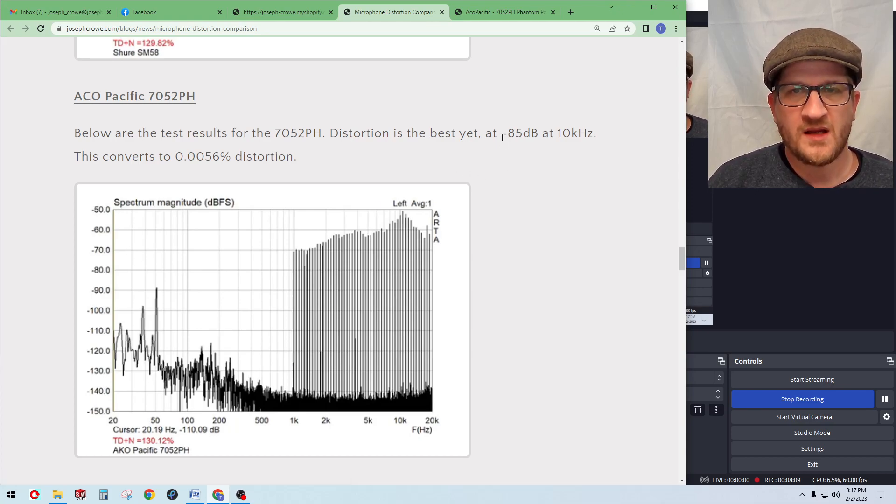
pyautogui.moveTo(503, 133); pyautogui.dragTo(540, 133)
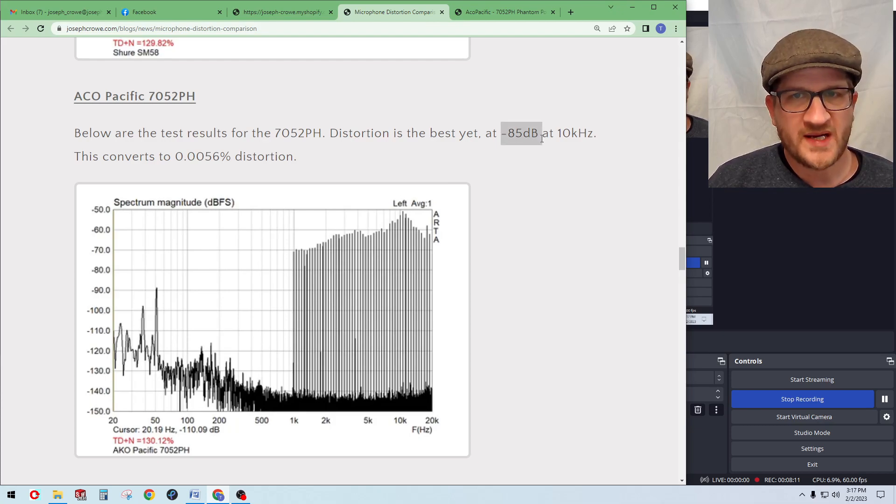
pyautogui.moveTo(411, 350)
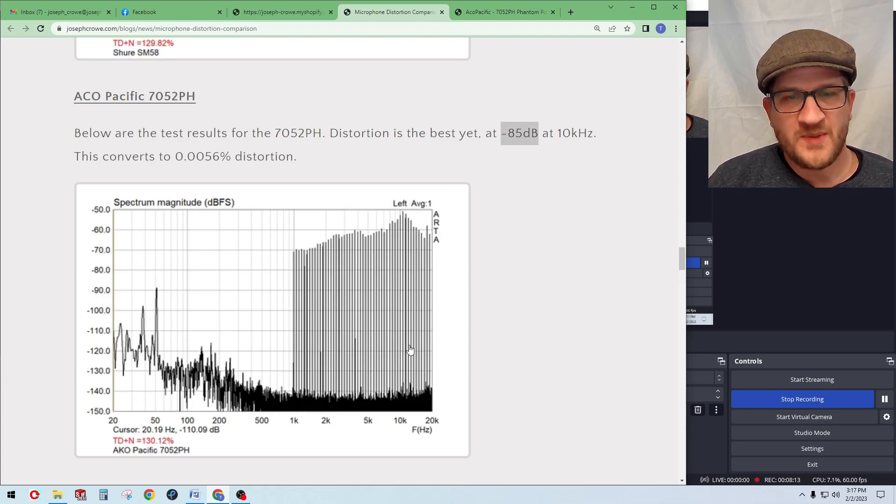
pyautogui.moveTo(405, 388)
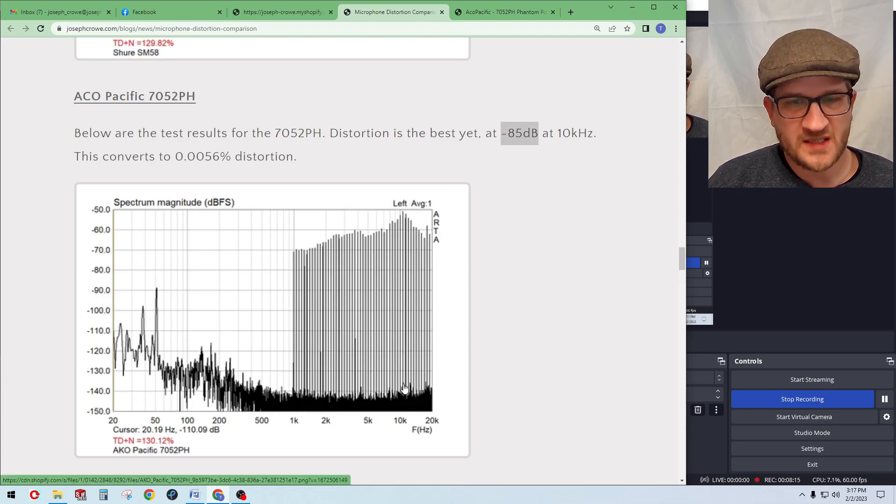
pyautogui.moveTo(341, 379)
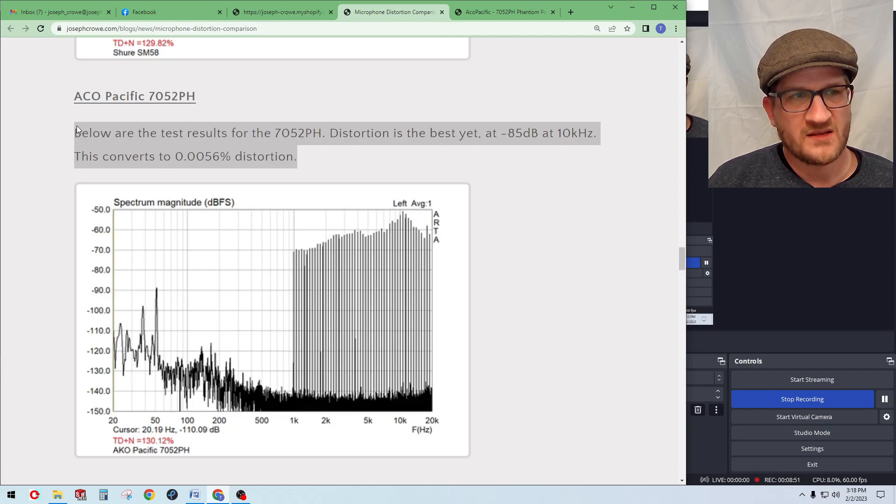
pyautogui.moveTo(313, 162)
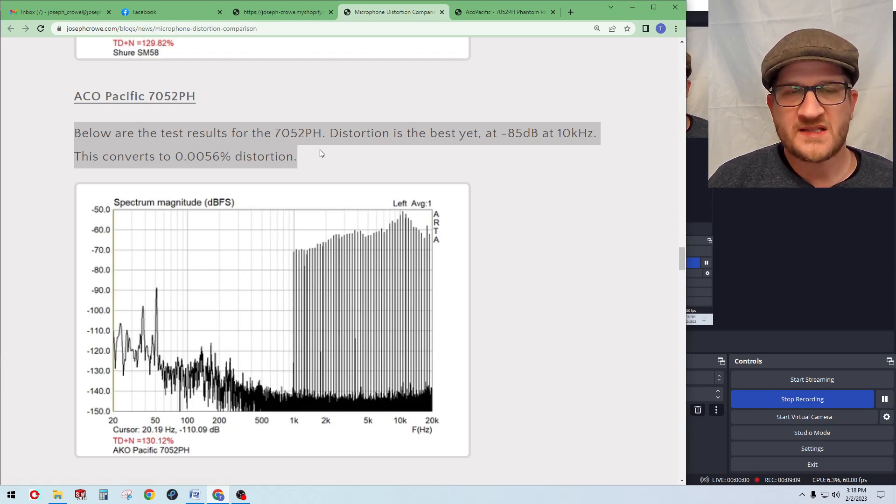
pyautogui.click(312, 160)
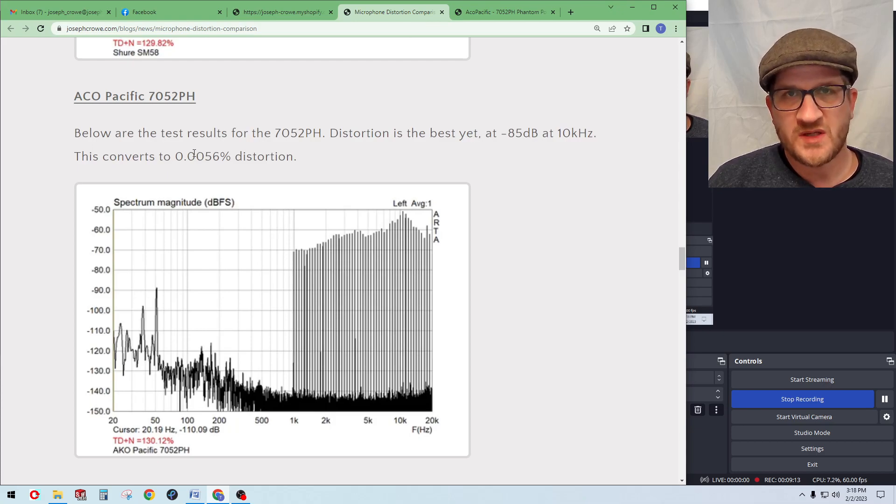
pyautogui.moveTo(297, 402)
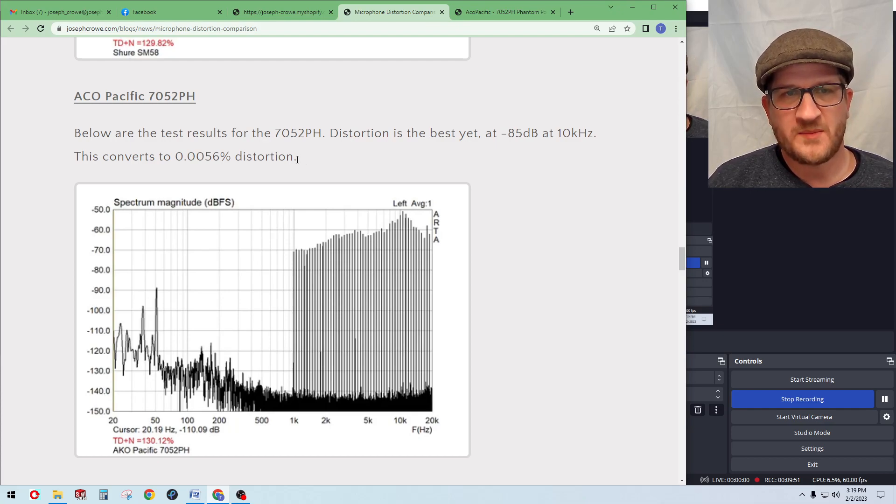
pyautogui.doubleClick(261, 157)
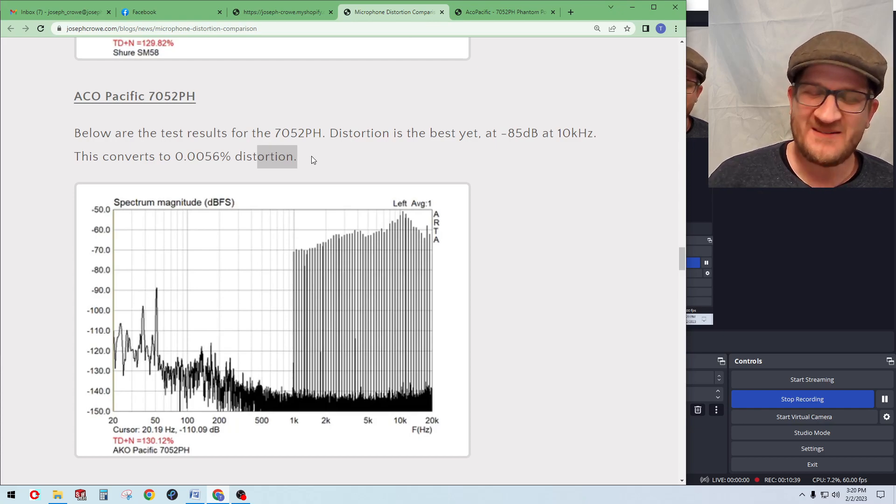
pyautogui.moveTo(322, 167)
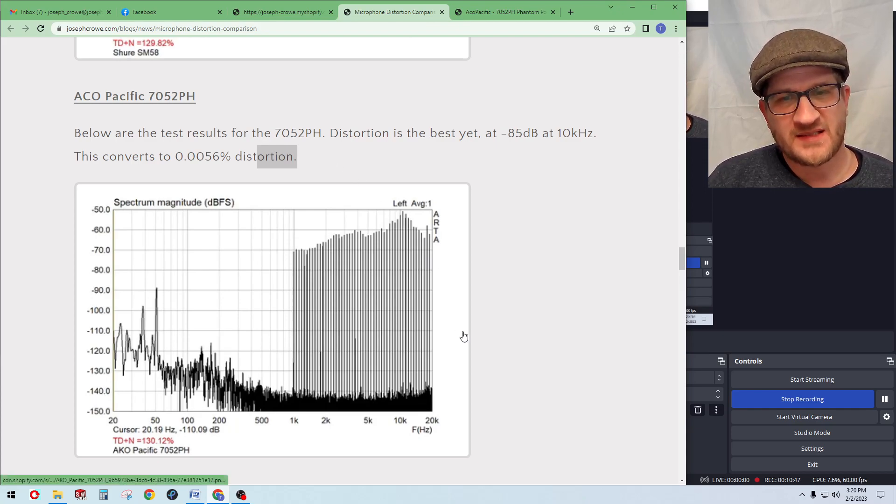
pyautogui.moveTo(505, 187)
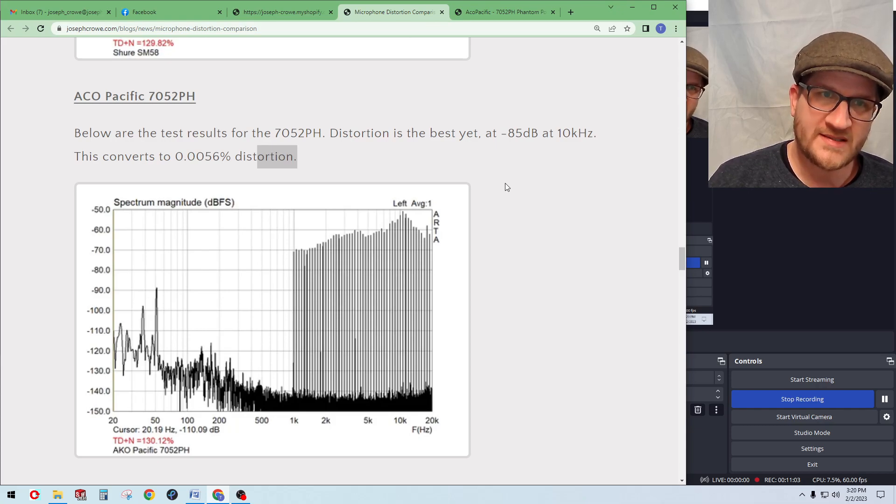
pyautogui.moveTo(532, 253)
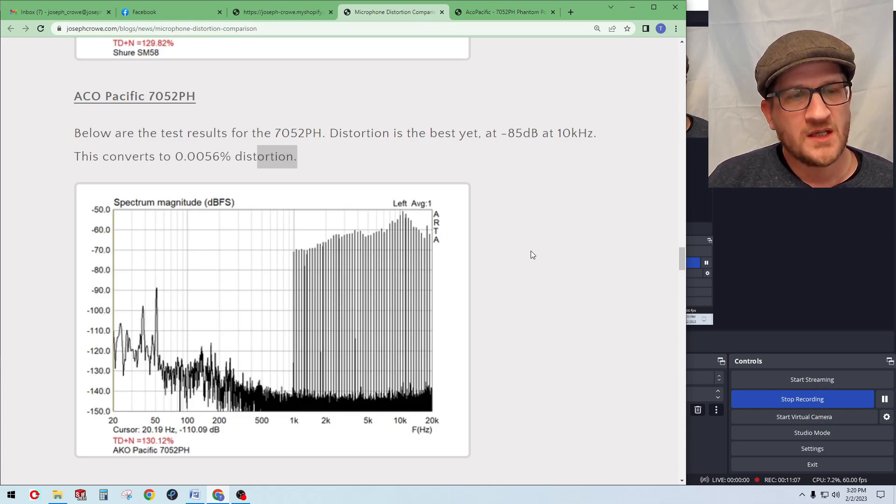
# Scroll into the Test Setup section and highlight the phrase 'supplied by the'
pyautogui.scroll(-3)
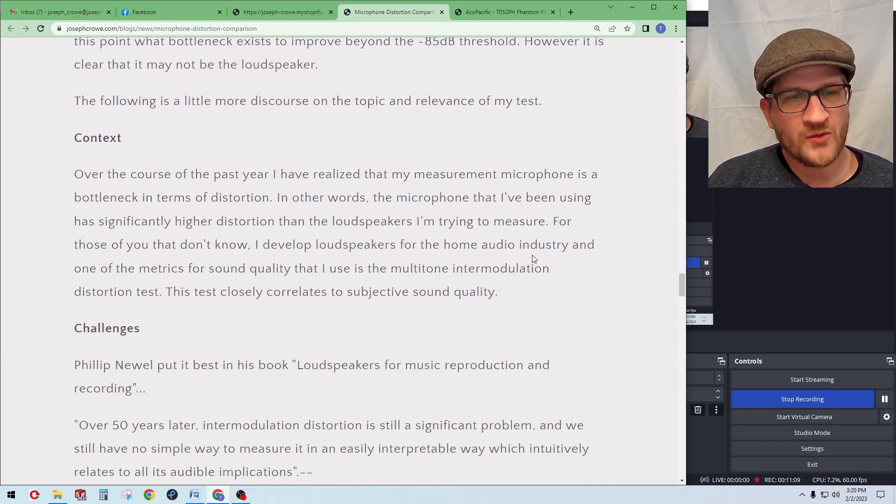
pyautogui.scroll(-3)
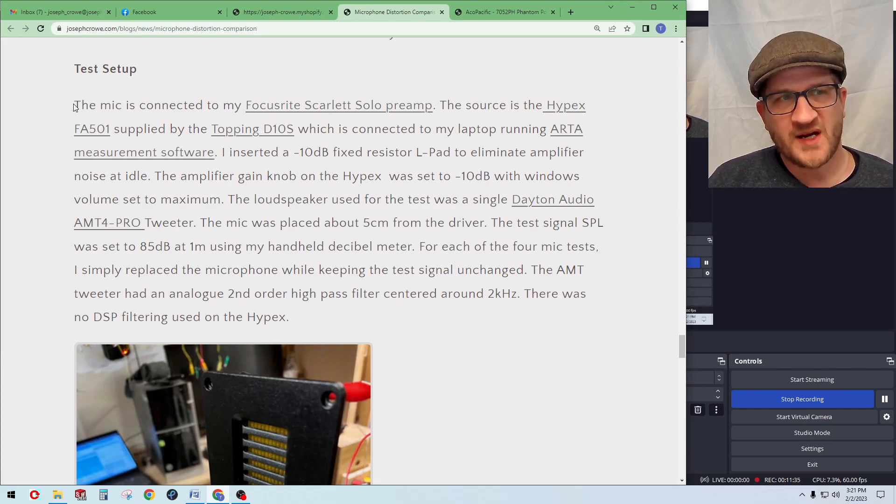
pyautogui.moveTo(75, 105); pyautogui.dragTo(109, 129)
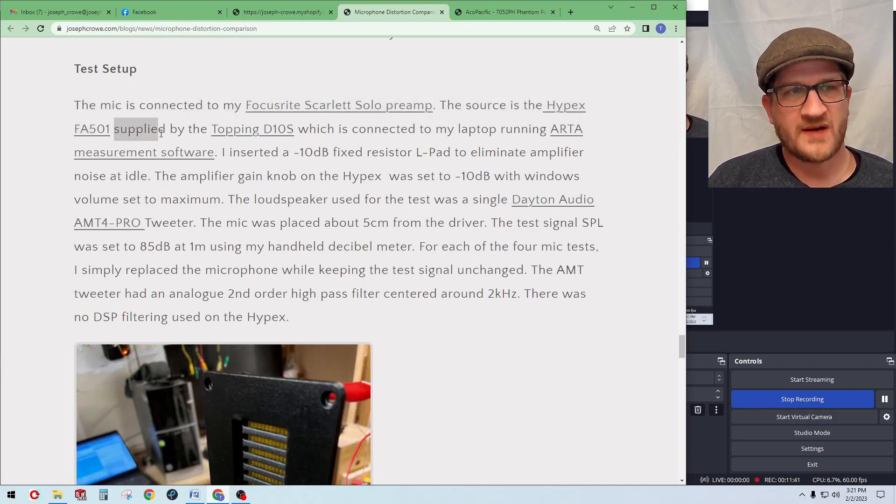
pyautogui.moveTo(137, 129); pyautogui.dragTo(209, 129)
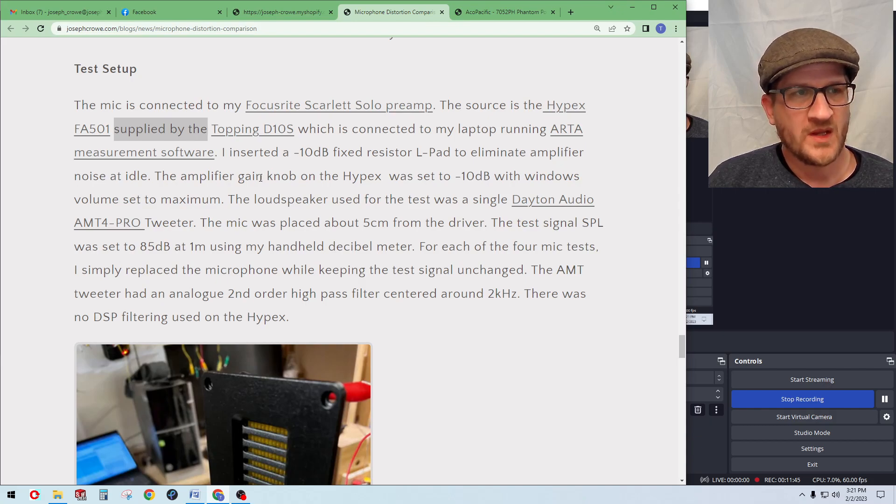
# Continue down through the test setup photo and ARTA generator settings to the conclusion
pyautogui.scroll(-3)
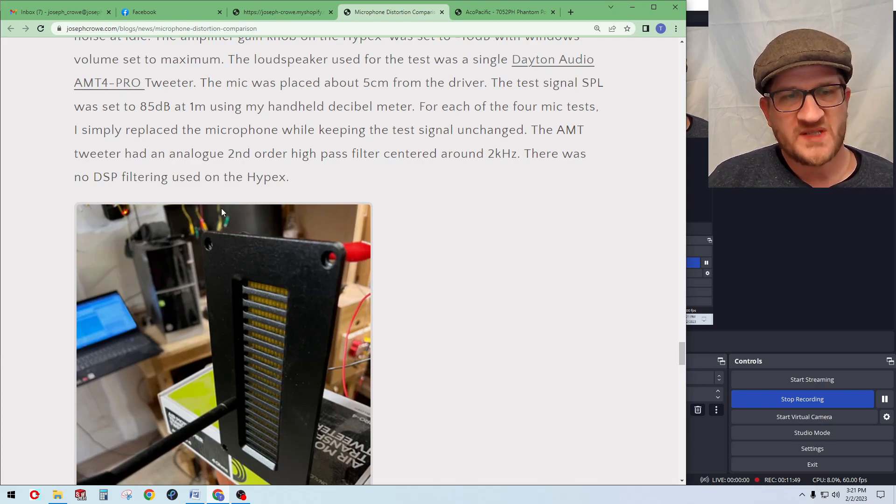
pyautogui.scroll(-3)
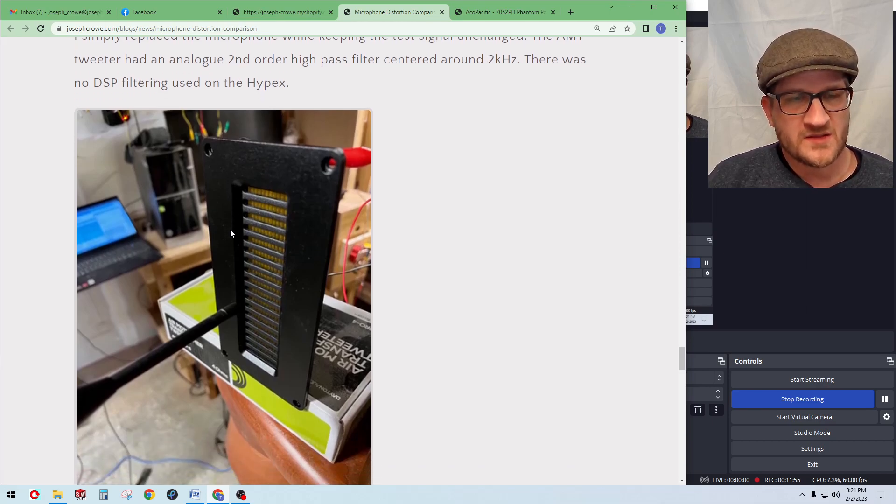
pyautogui.scroll(-3)
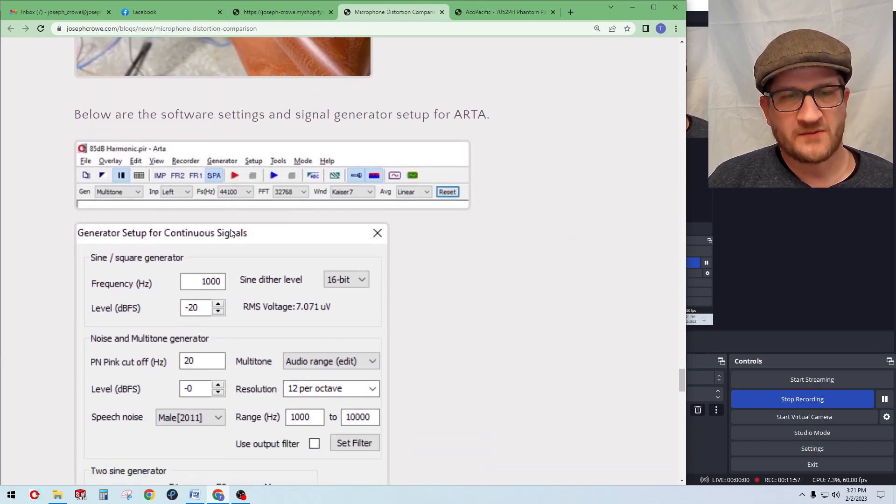
pyautogui.scroll(-3)
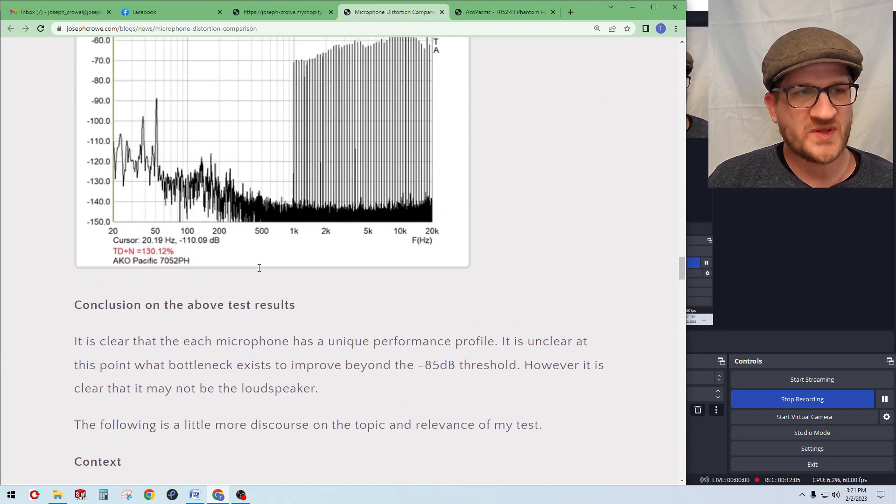
# Switch to the ACO Pacific 7052PH product page tab
pyautogui.scroll(3)
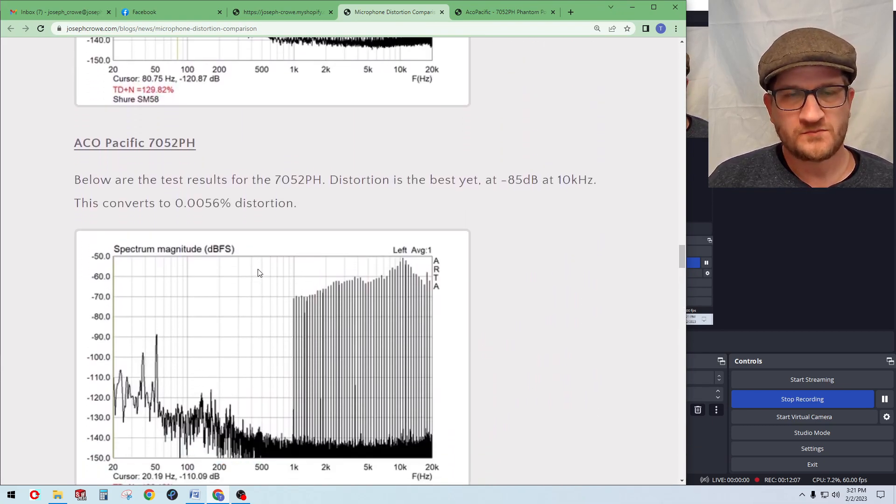
pyautogui.scroll(-3)
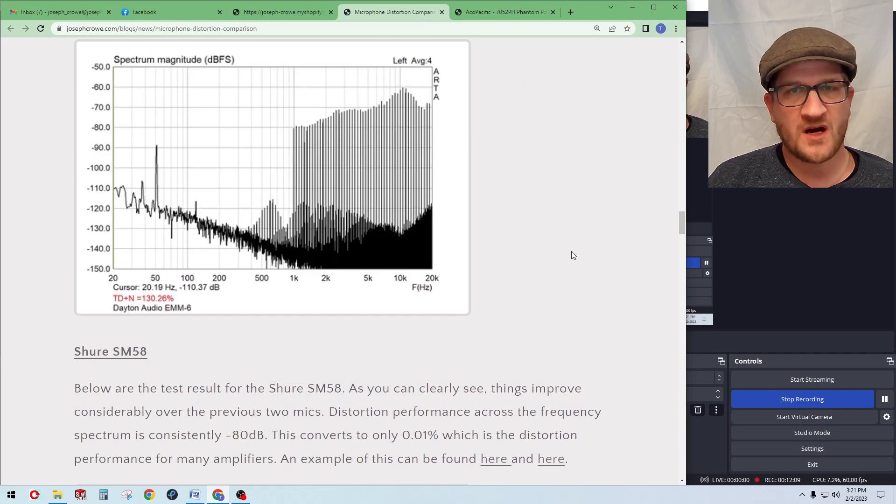
pyautogui.click(505, 11)
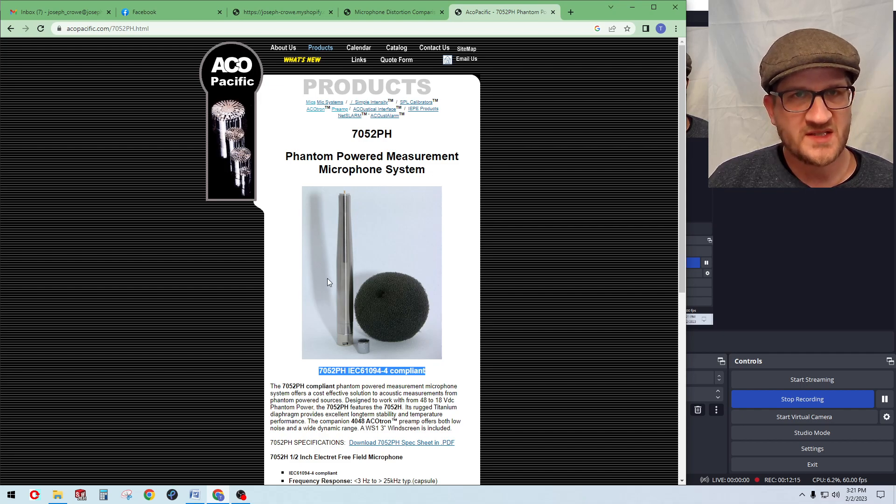
# Review the 7052PH specifications, then switch back to the Microphone Distortion Comparison tab
pyautogui.scroll(-3)
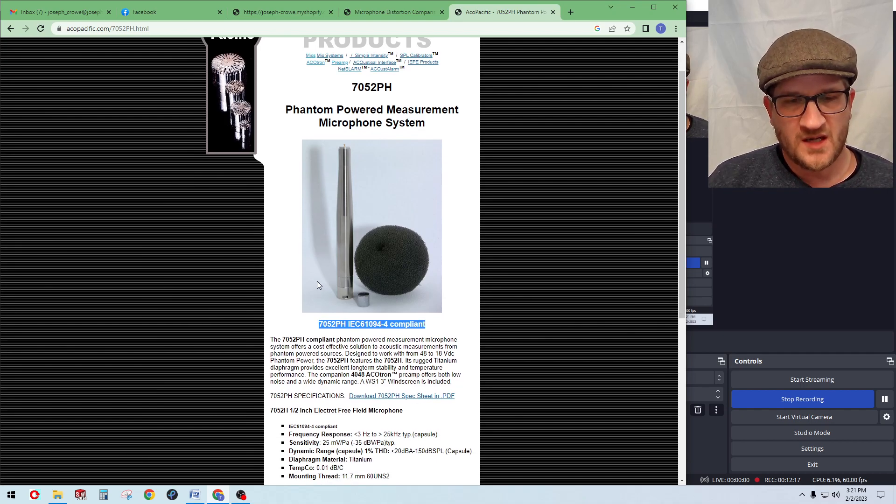
pyautogui.scroll(-3)
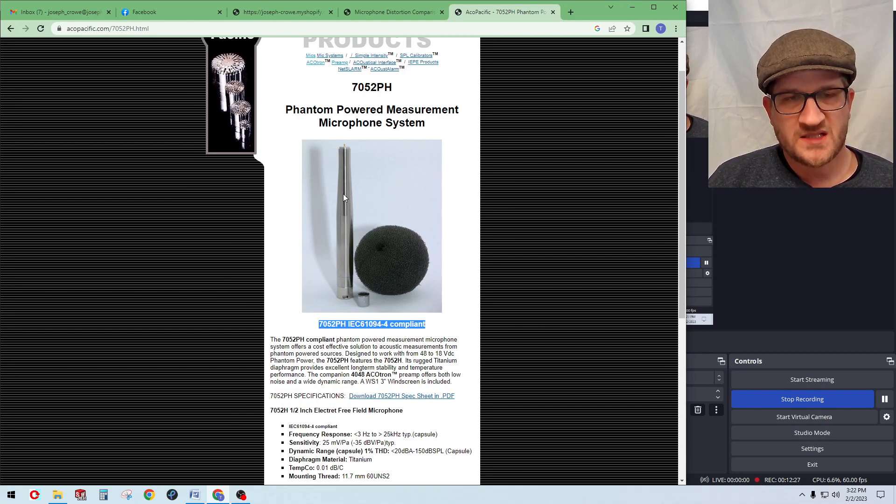
pyautogui.moveTo(320, 157)
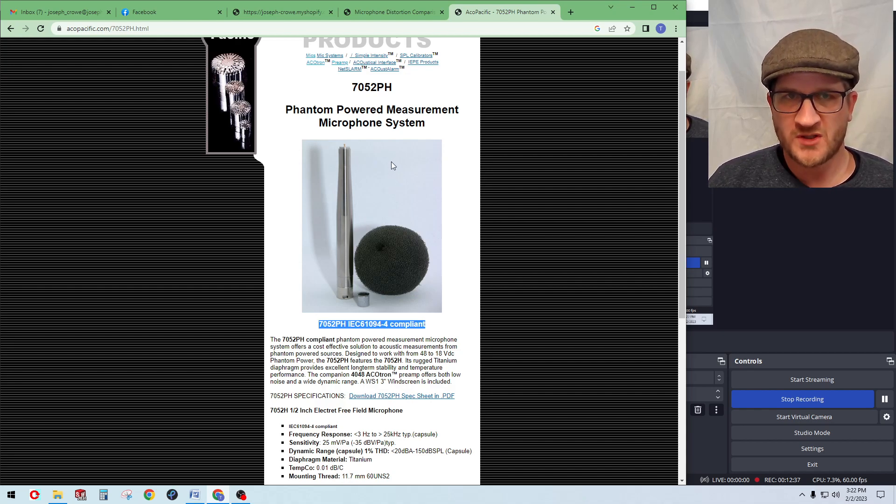
pyautogui.scroll(3)
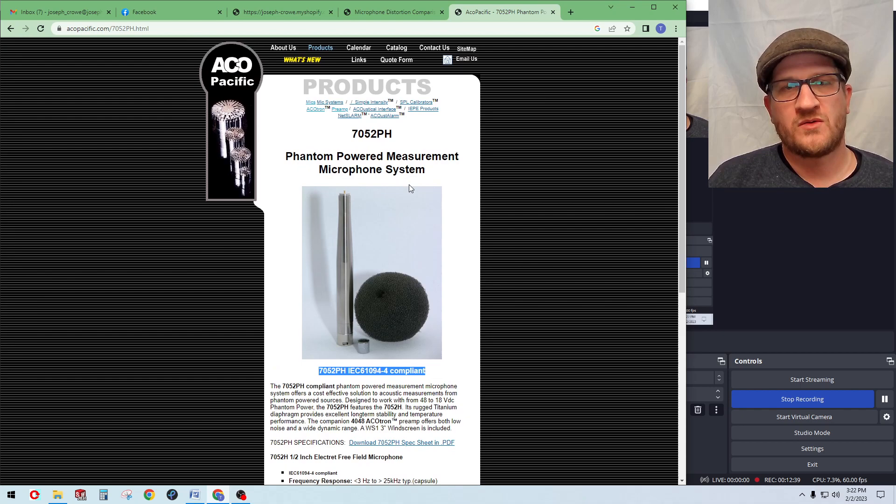
pyautogui.moveTo(404, 201)
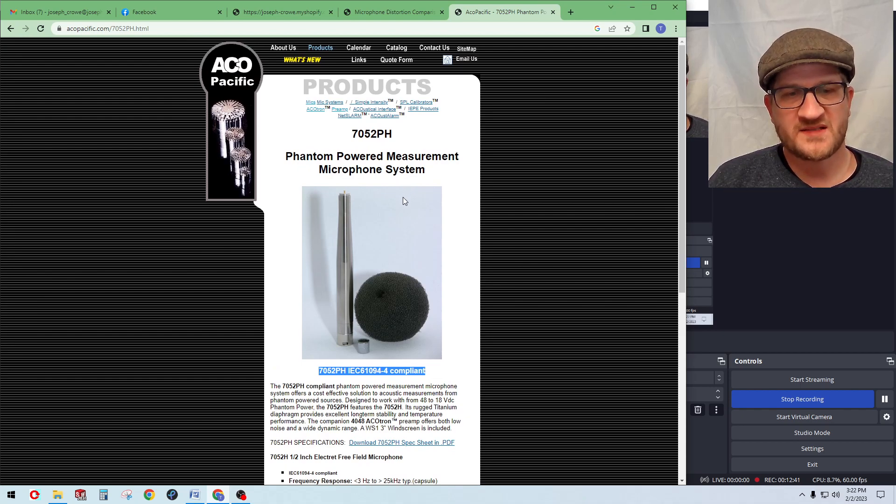
pyautogui.scroll(-3)
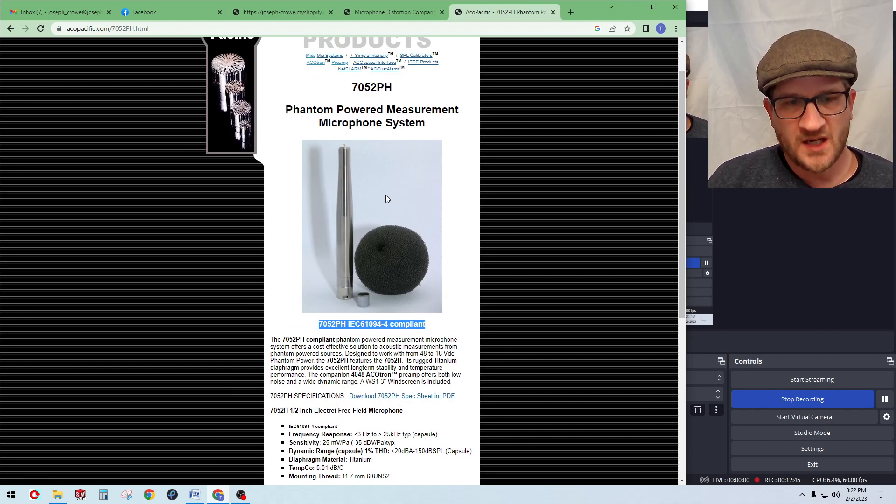
pyautogui.scroll(-3)
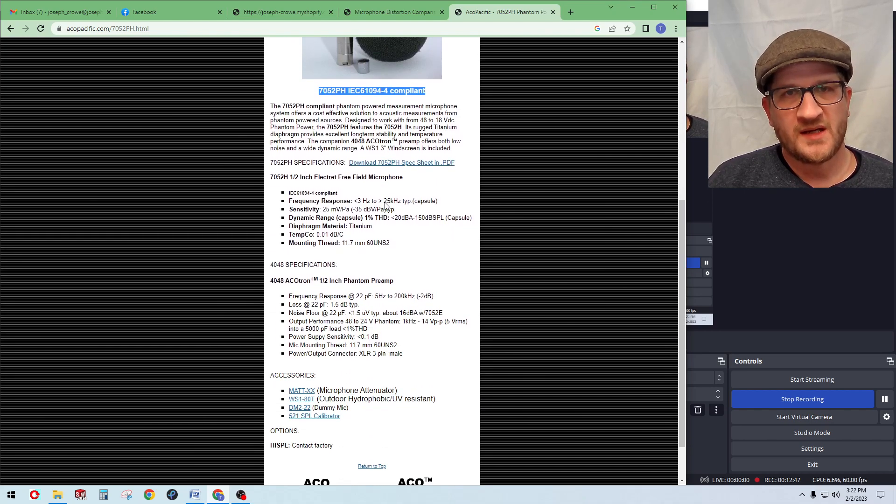
pyautogui.scroll(3)
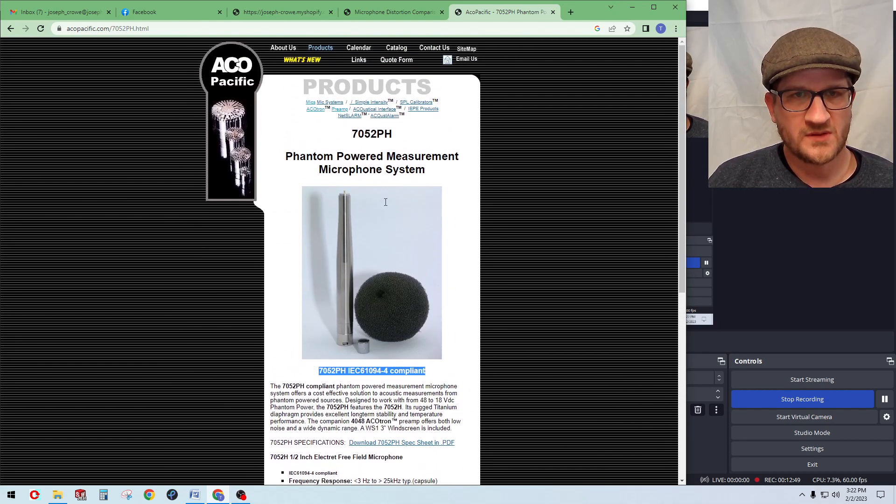
pyautogui.click(393, 12)
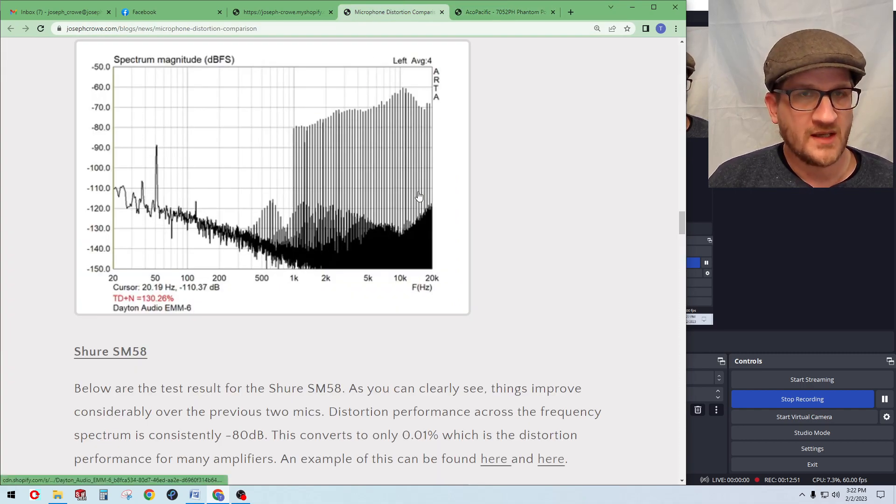